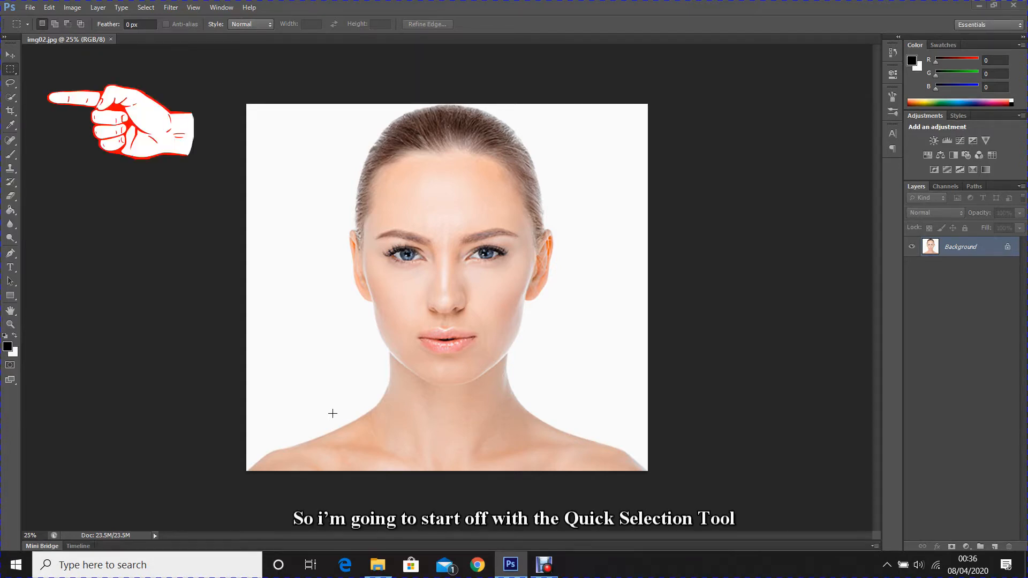
pyautogui.moveTo(441, 285)
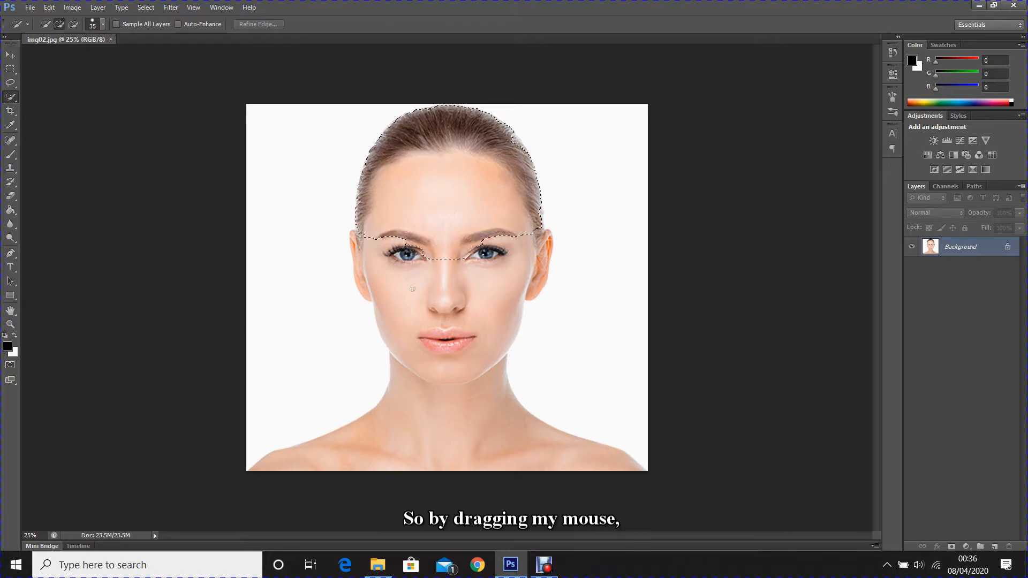
# Select the woman's hair, face, neck and shoulders with the Quick Selection Tool.
pyautogui.moveTo(413, 288); pyautogui.dragTo(396, 461)
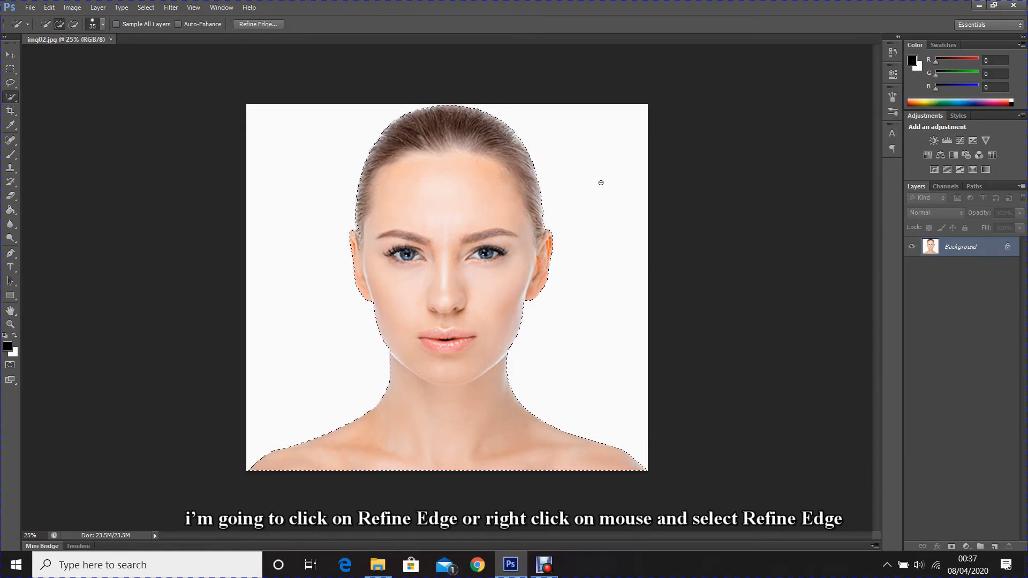
# Refine the selection edge with Smart Radius and output it as a layer mask.
pyautogui.rightClick(601, 182)
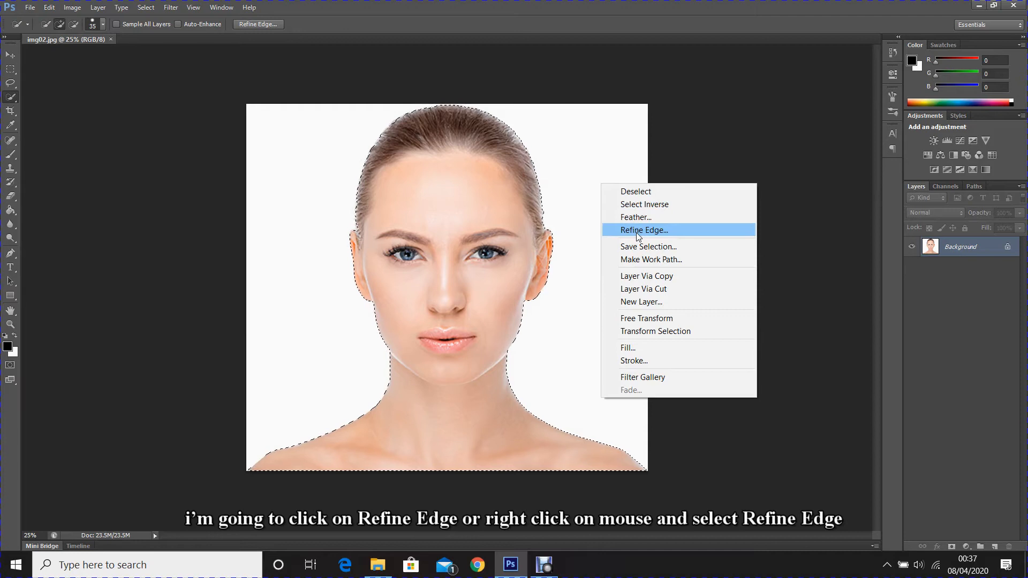
pyautogui.click(644, 229)
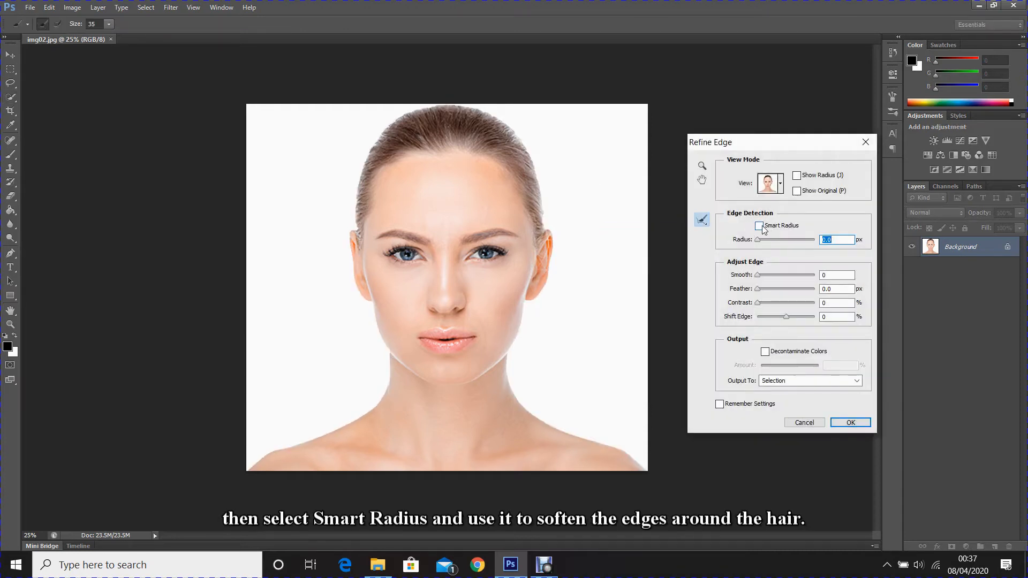
pyautogui.click(759, 225)
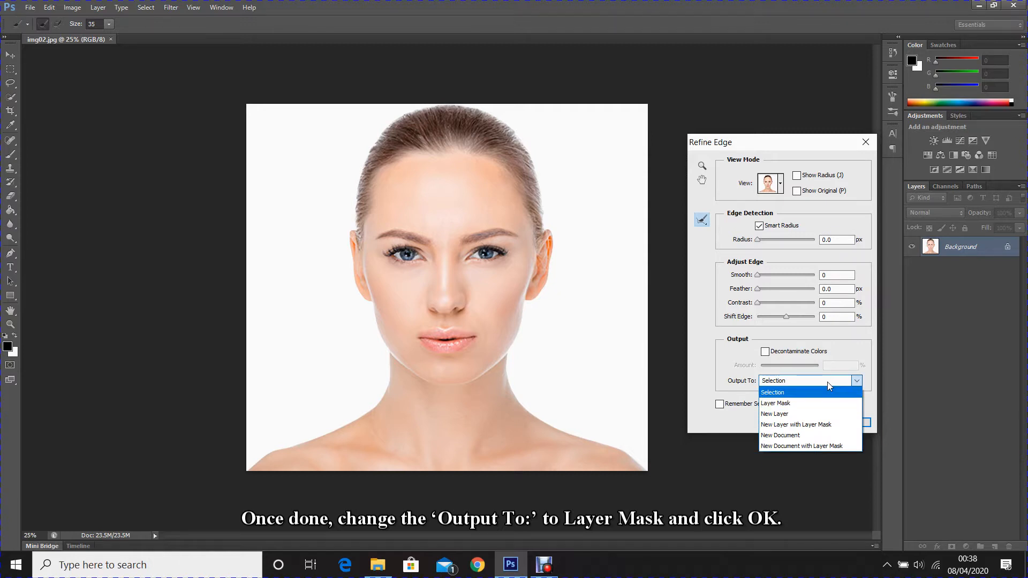
pyautogui.click(775, 403)
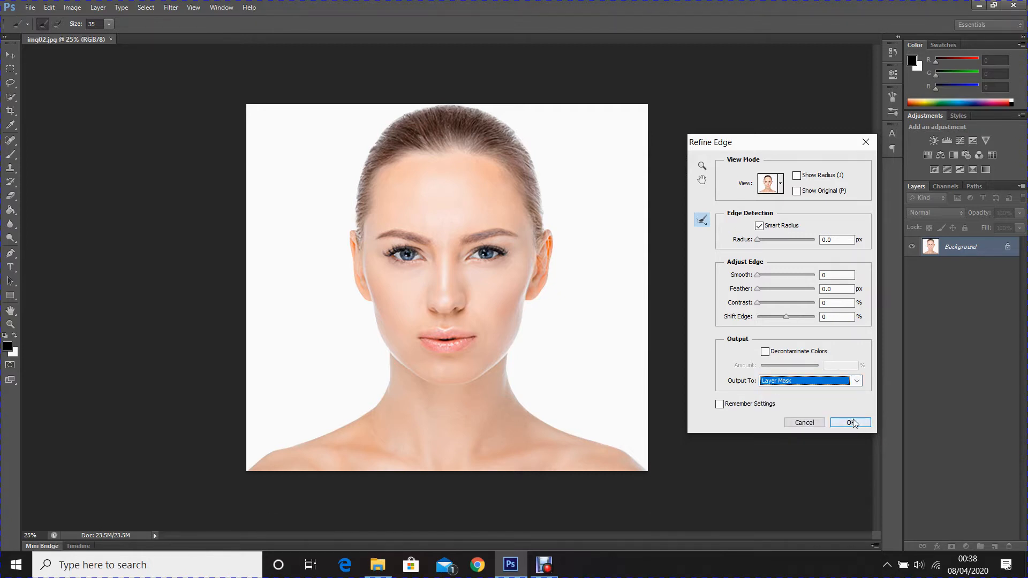
pyautogui.click(851, 424)
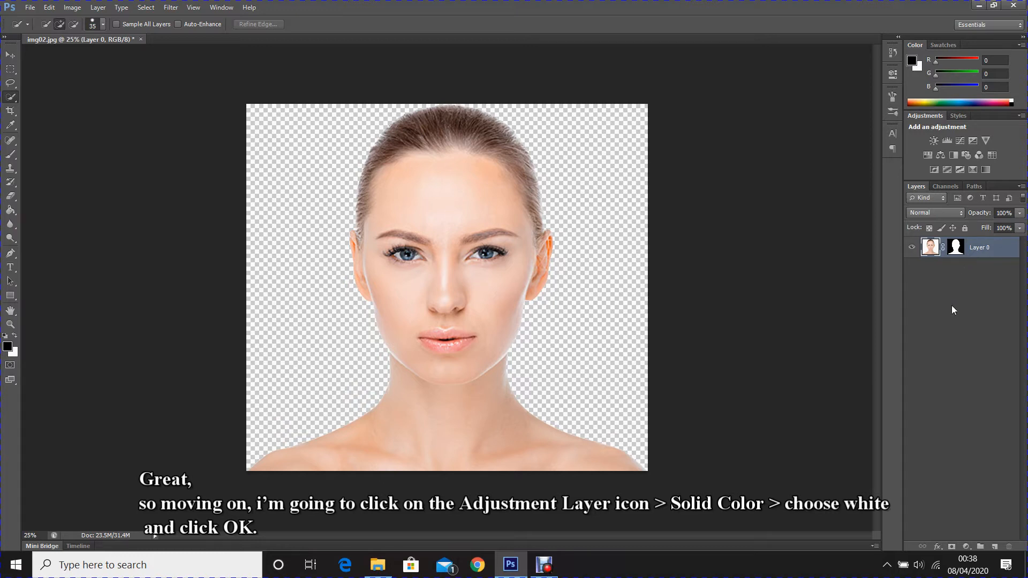
pyautogui.moveTo(945, 338)
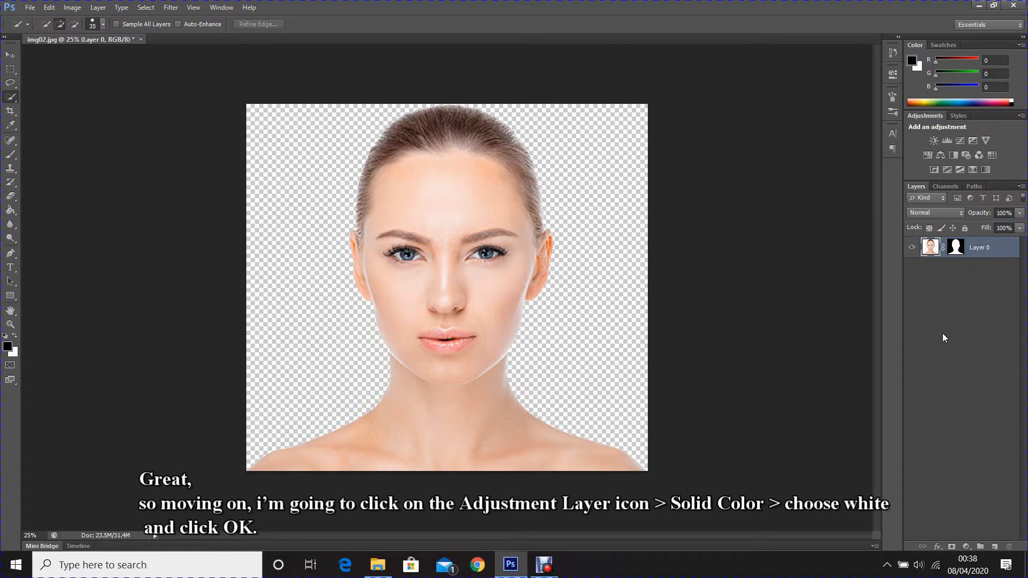
# Add a Solid Color fill layer in pure white (#ffffff) above the portrait.
pyautogui.click(964, 546)
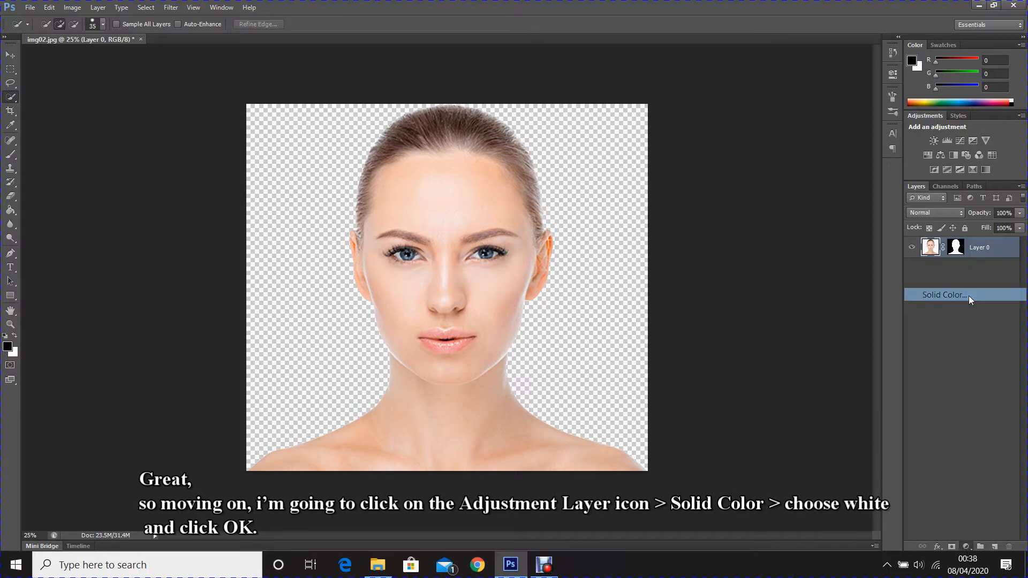
pyautogui.click(945, 295)
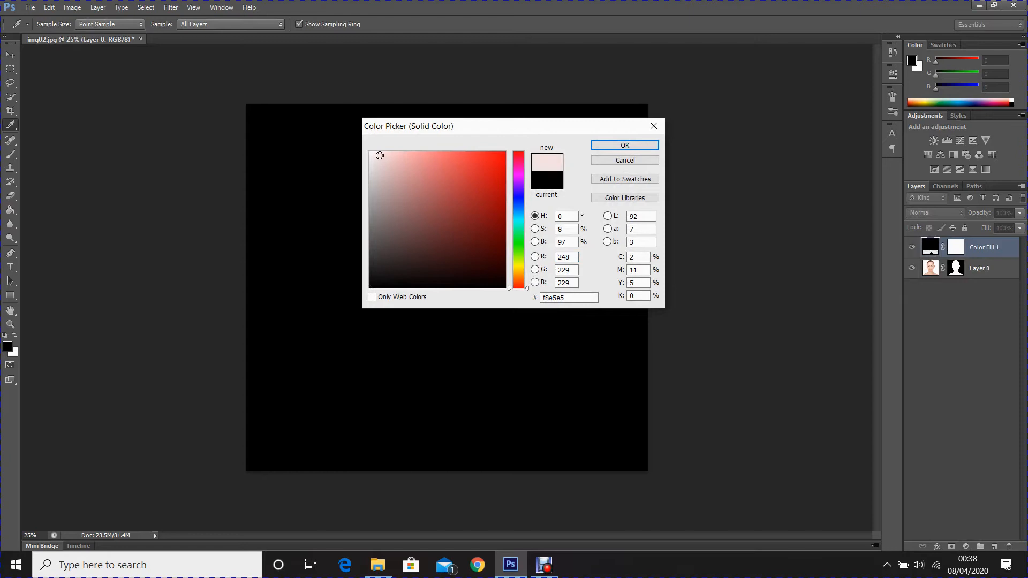
pyautogui.click(370, 152)
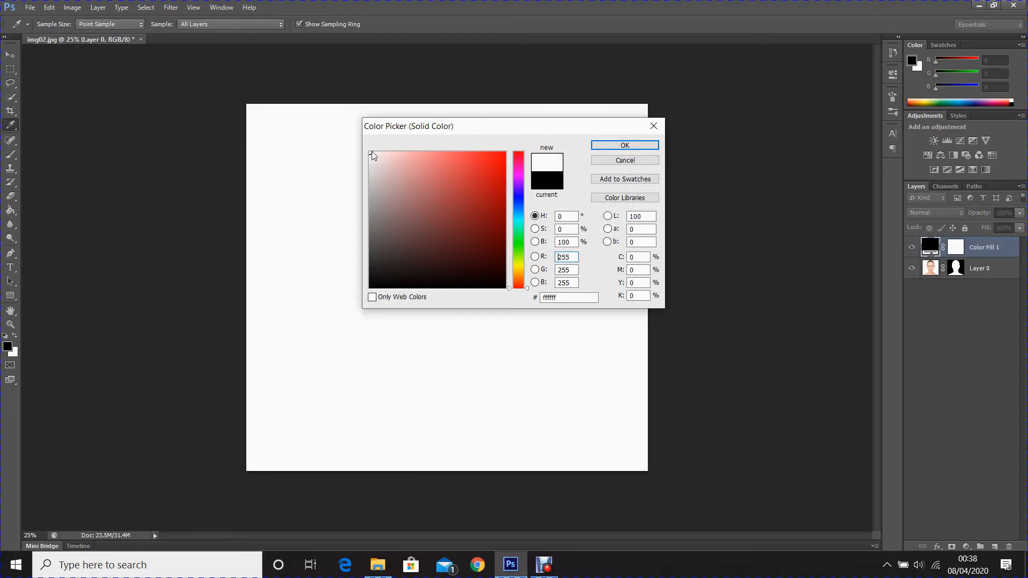
pyautogui.click(625, 146)
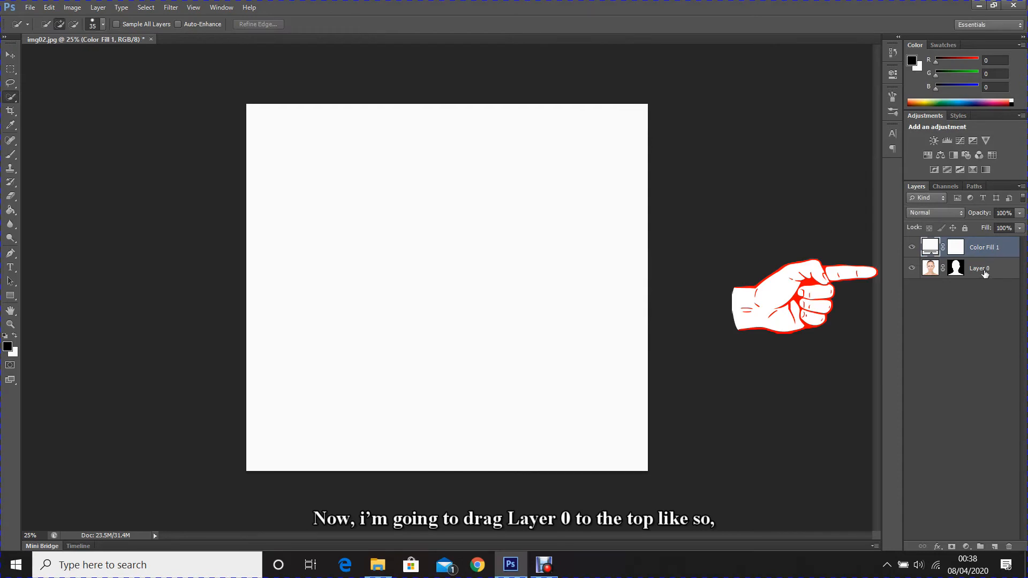
# Move Layer 0 above Color Fill 1, duplicate it and apply the copy's layer mask.
pyautogui.click(979, 268)
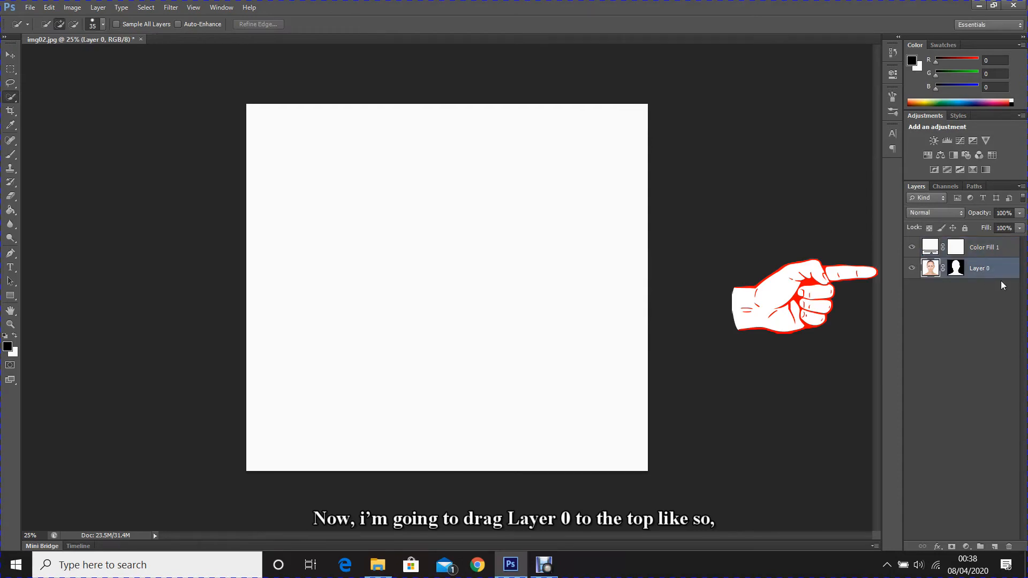
pyautogui.moveTo(976, 268); pyautogui.dragTo(977, 248)
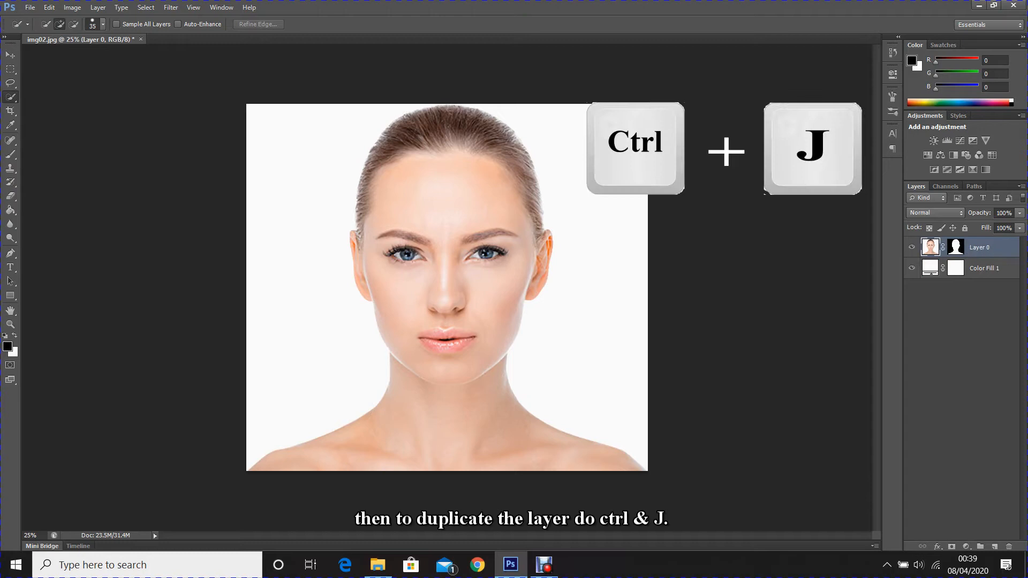
pyautogui.press('ctrl+j')
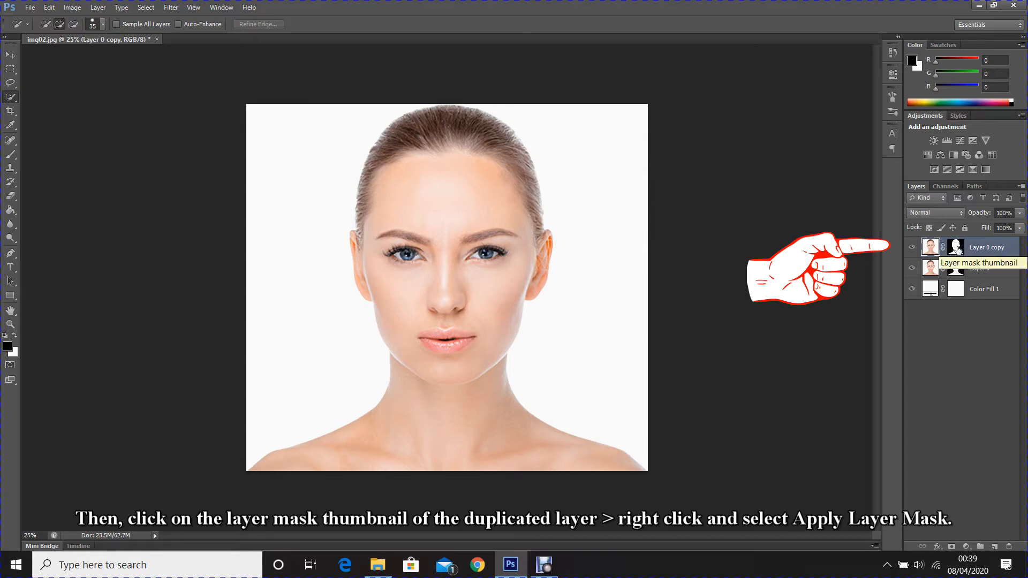
pyautogui.click(955, 247)
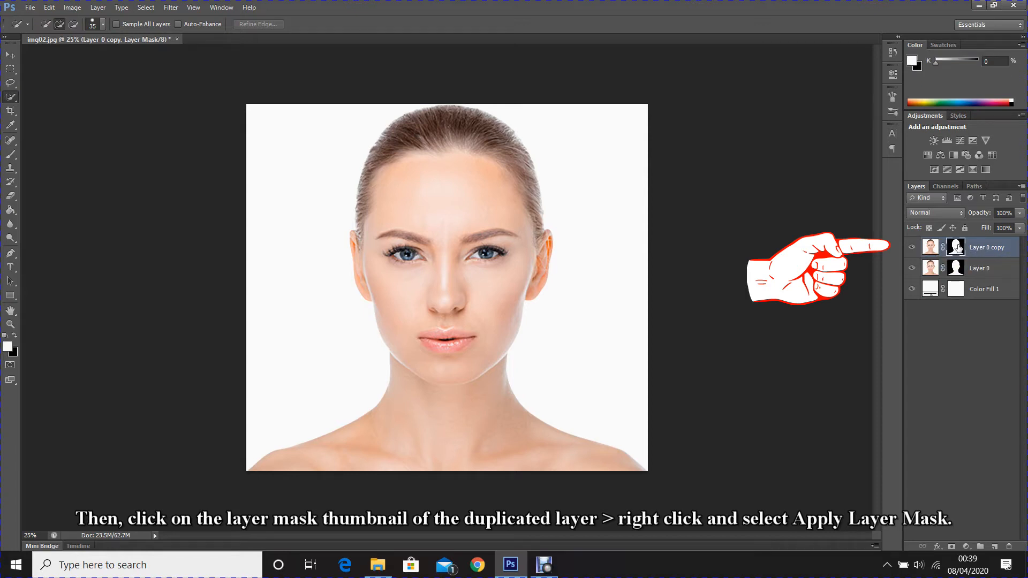
pyautogui.rightClick(955, 247)
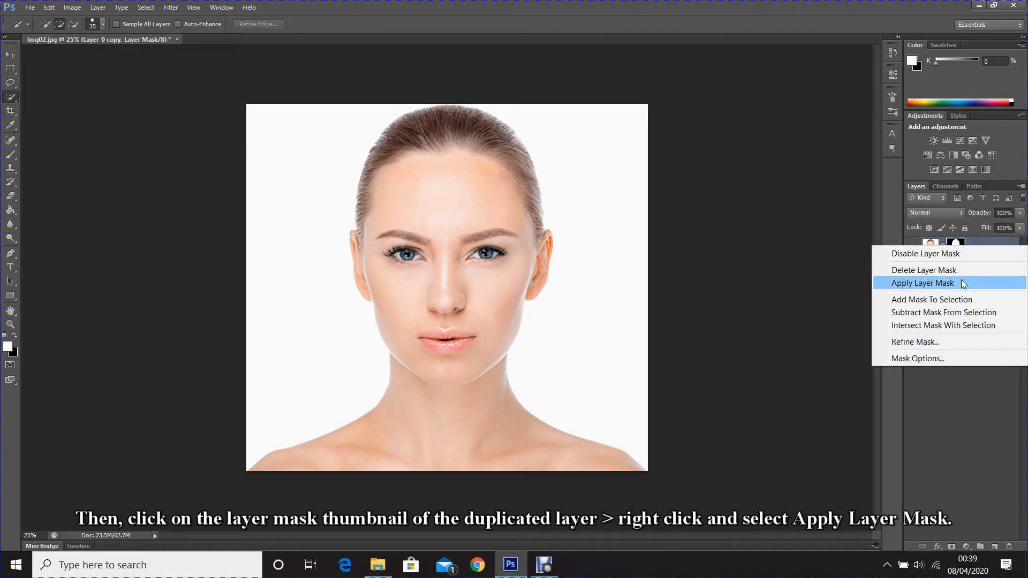
pyautogui.click(923, 283)
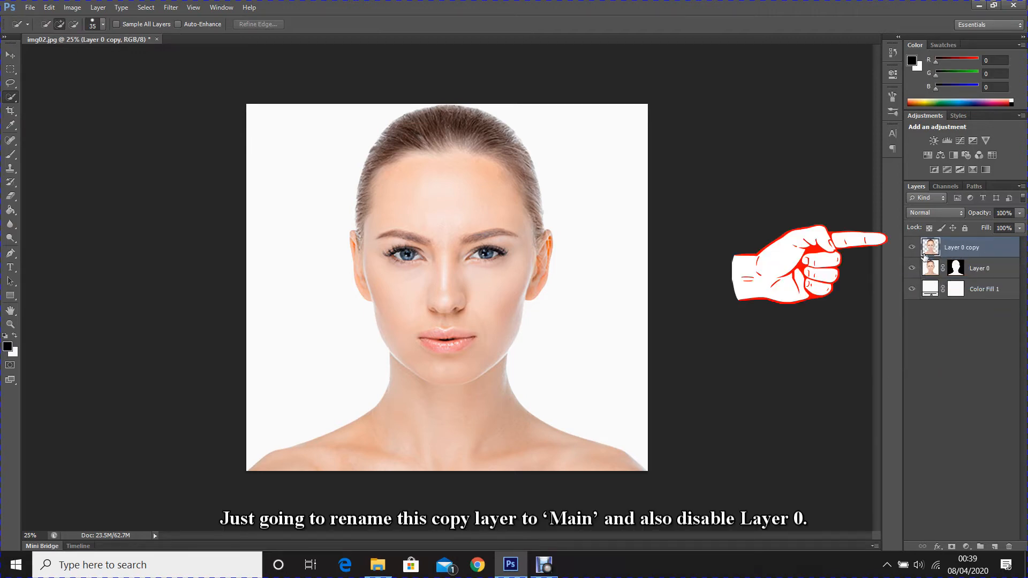
# Rename the duplicate to 'Main' and hide the original Layer 0.
pyautogui.doubleClick(962, 247)
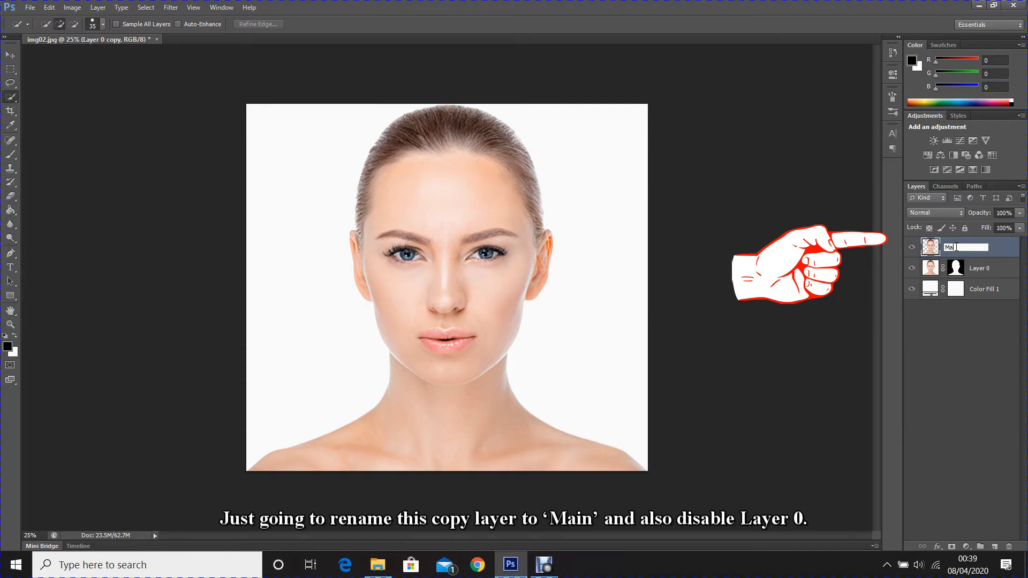
pyautogui.write('Main')
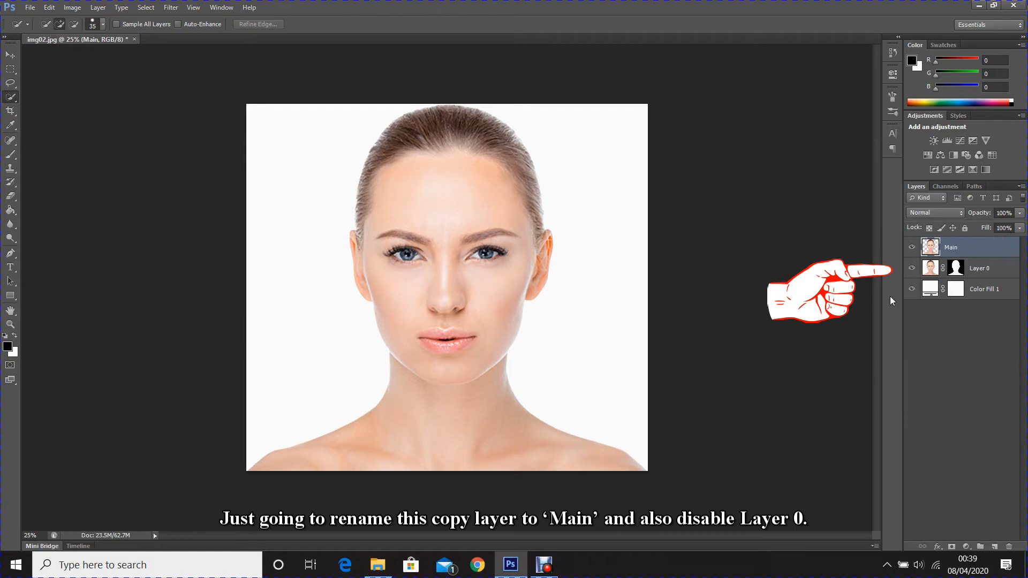
pyautogui.click(913, 268)
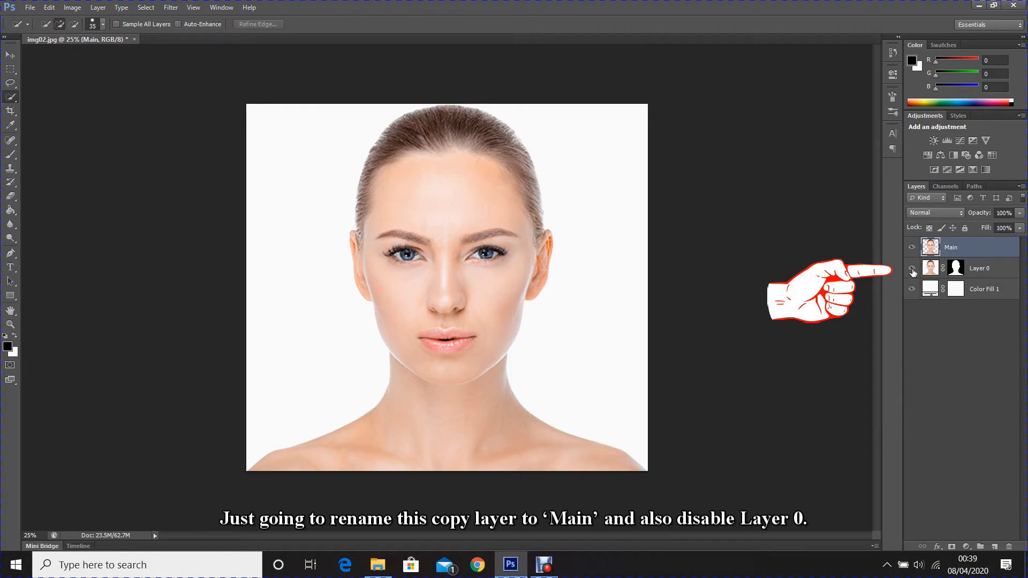
pyautogui.click(913, 268)
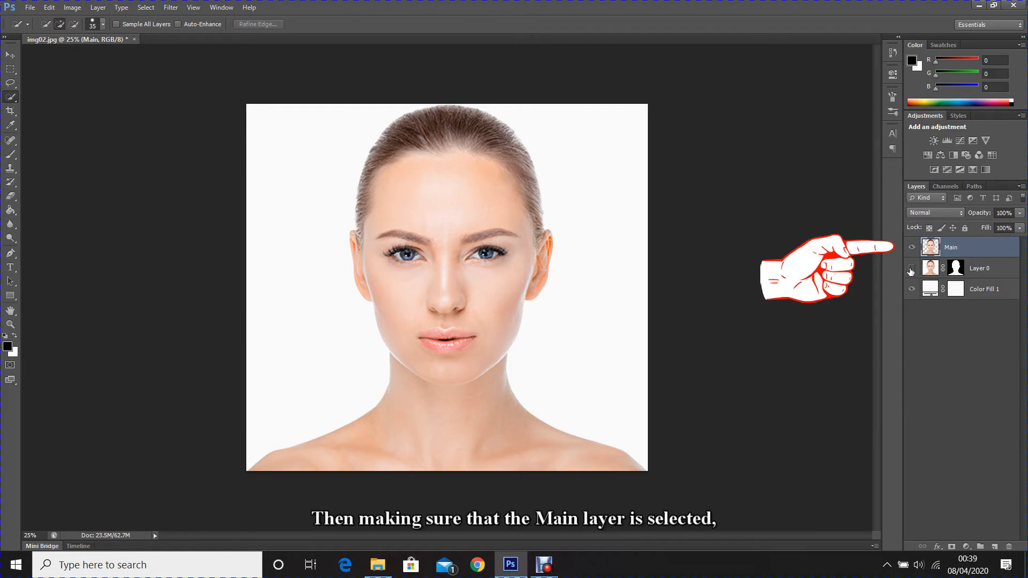
# Cut a rectangular forehead strip from Main via Layer Via Cut and hide the new Layer 1.
pyautogui.click(911, 268)
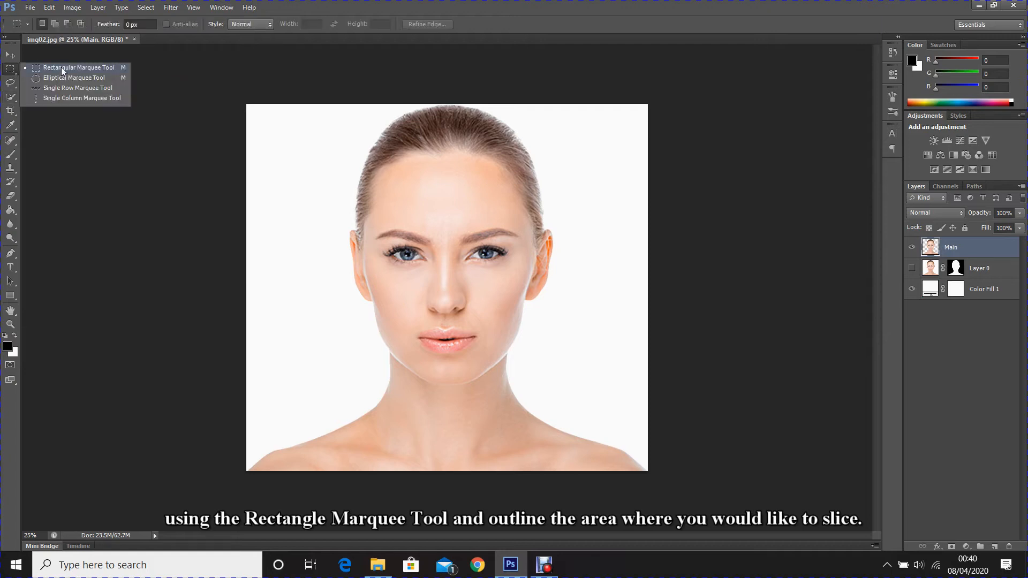
pyautogui.click(78, 66)
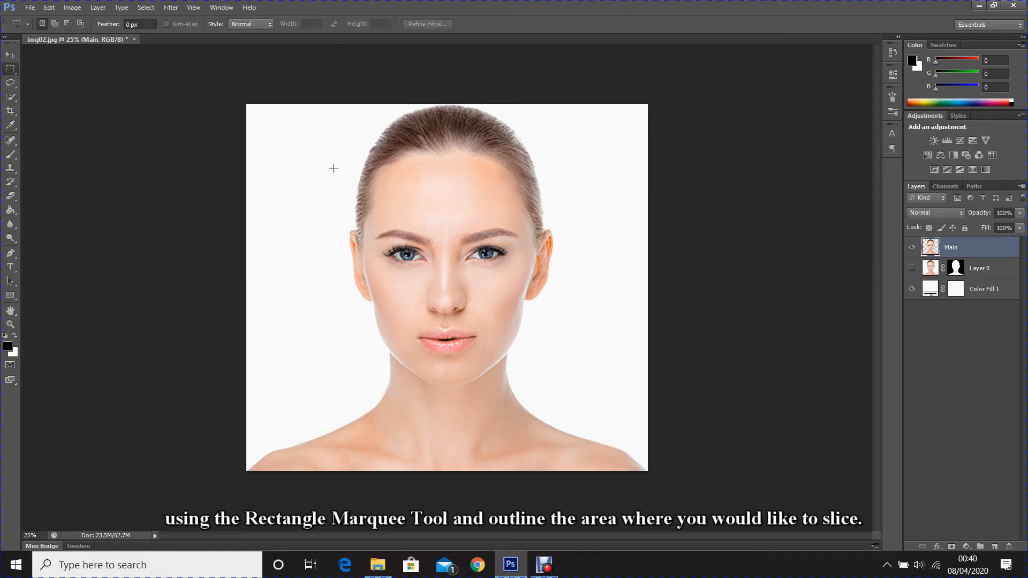
pyautogui.moveTo(325, 159); pyautogui.dragTo(568, 213)
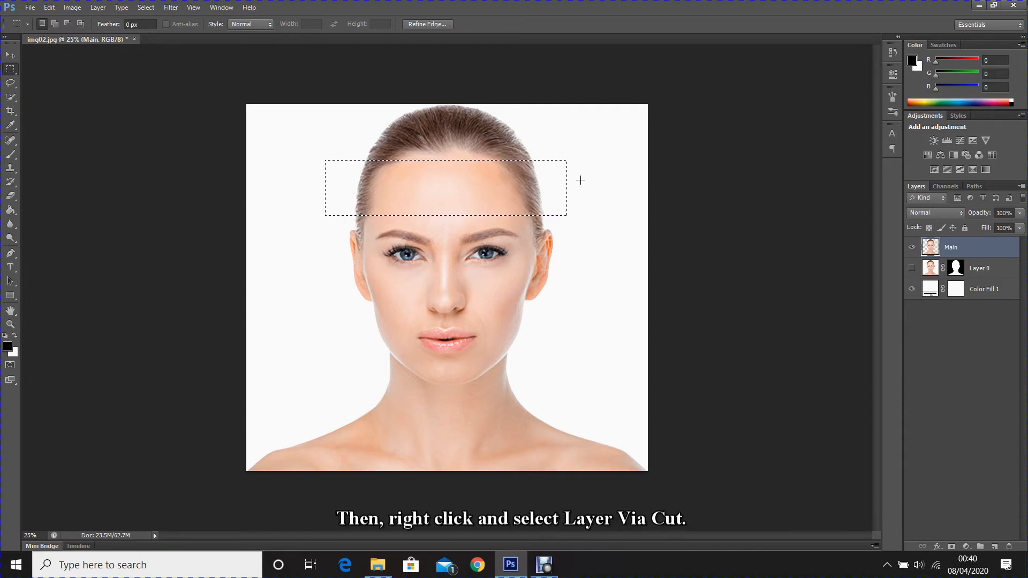
pyautogui.rightClick(581, 179)
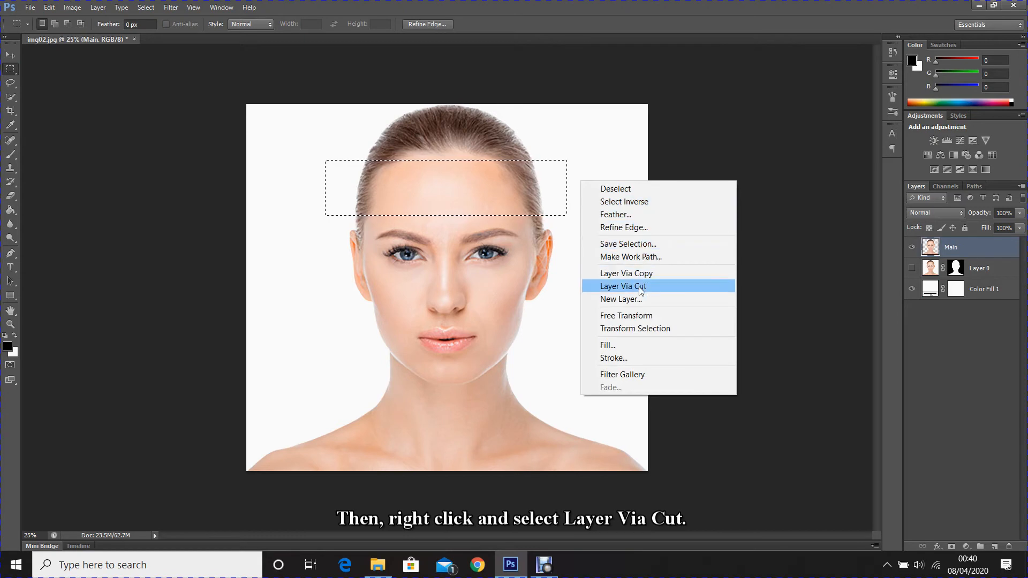
pyautogui.click(623, 286)
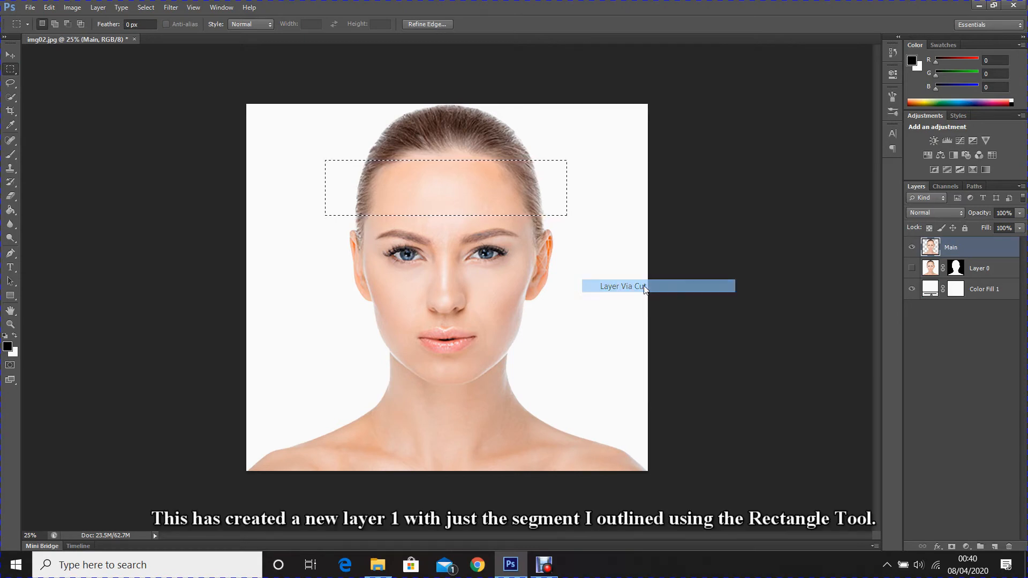
pyautogui.click(640, 286)
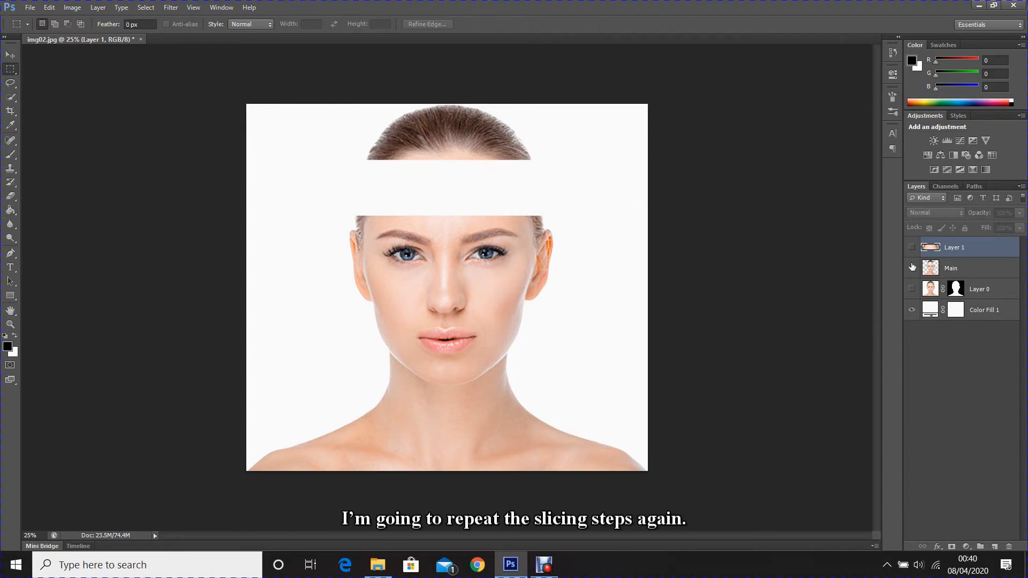
# Cut a nudged rectangular strip across the nose from Main onto Layer 2 via Layer Via Cut.
pyautogui.click(952, 268)
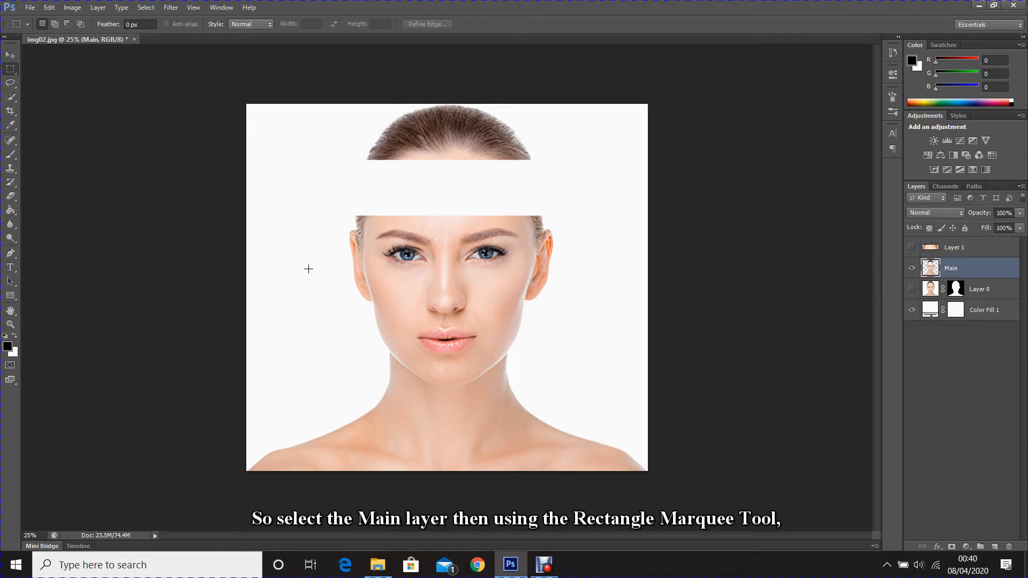
pyautogui.moveTo(324, 259); pyautogui.dragTo(420, 287)
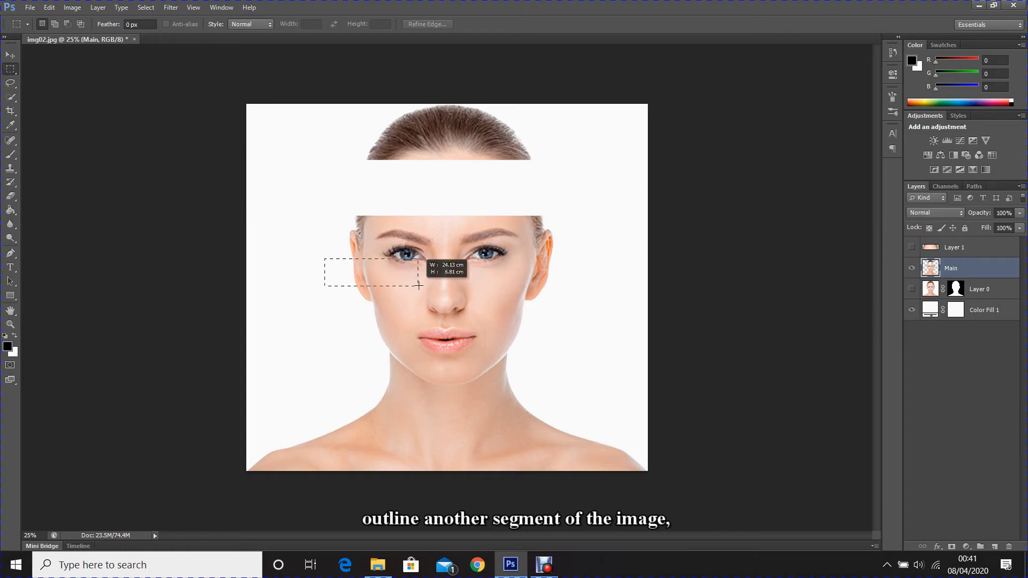
pyautogui.moveTo(420, 286); pyautogui.dragTo(568, 312)
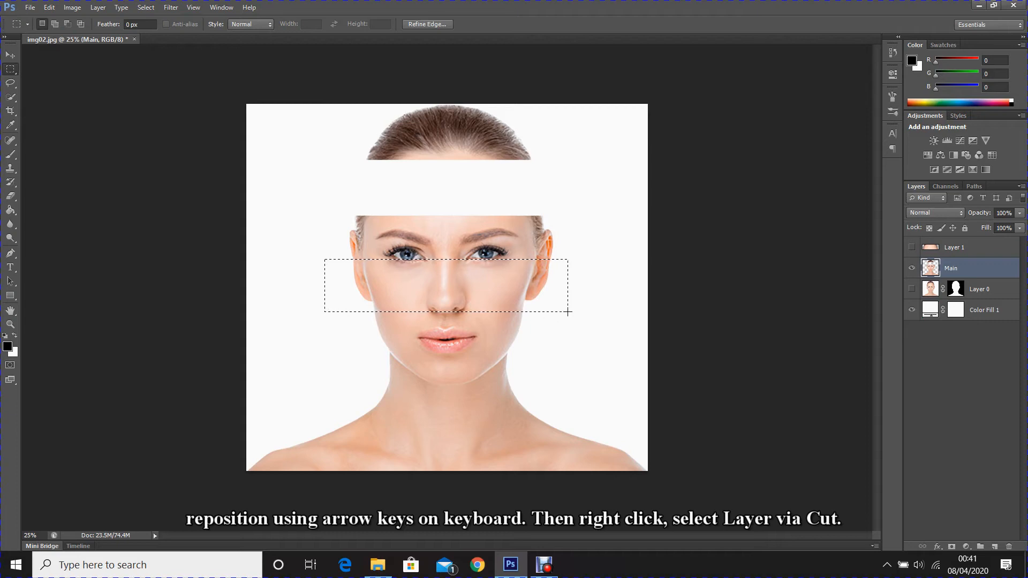
pyautogui.press('Up')
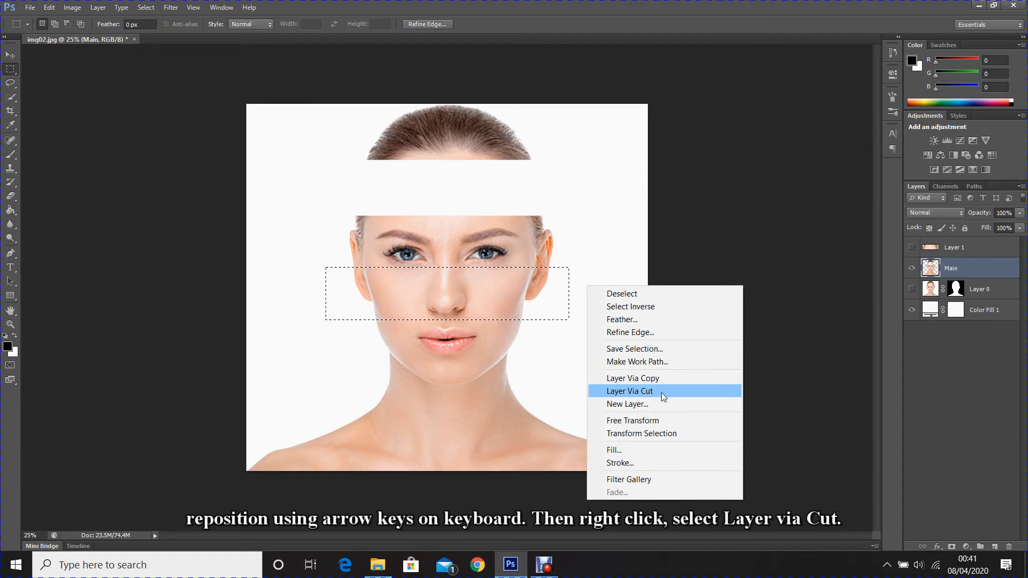
pyautogui.click(630, 391)
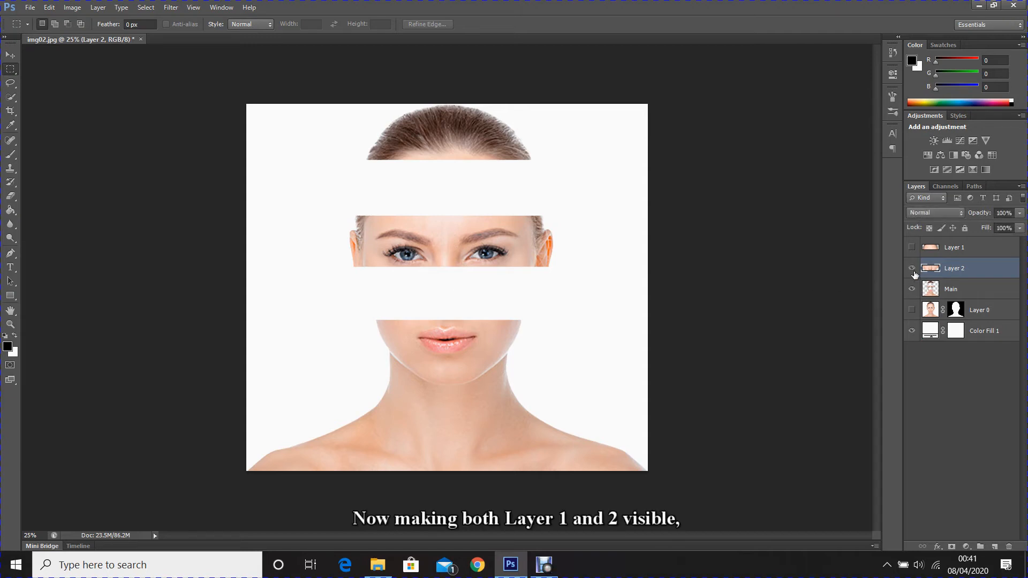
# Show Layers 1 and 2 and shift the nose strip three pixels right with the Move Tool.
pyautogui.click(913, 246)
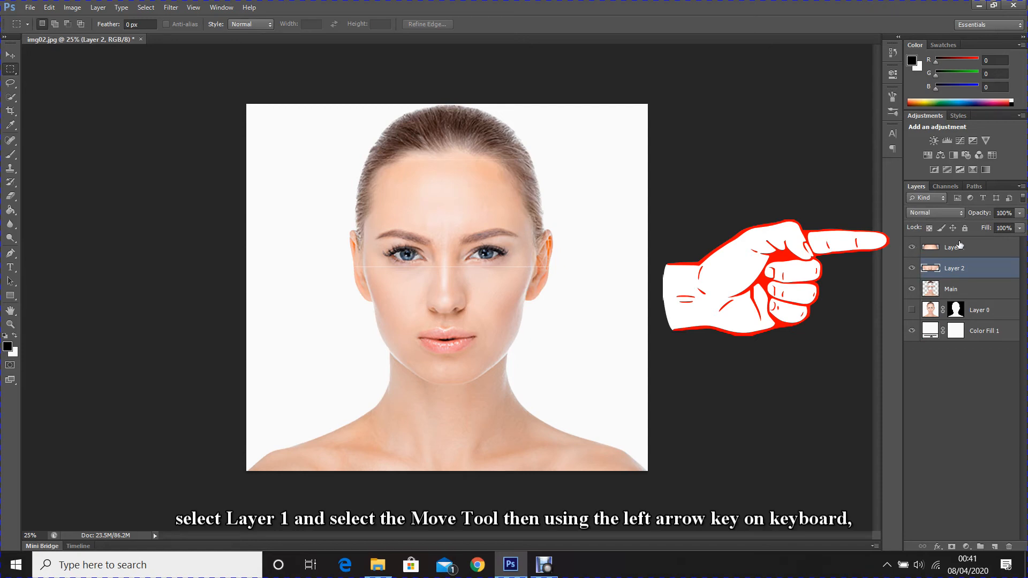
pyautogui.click(965, 246)
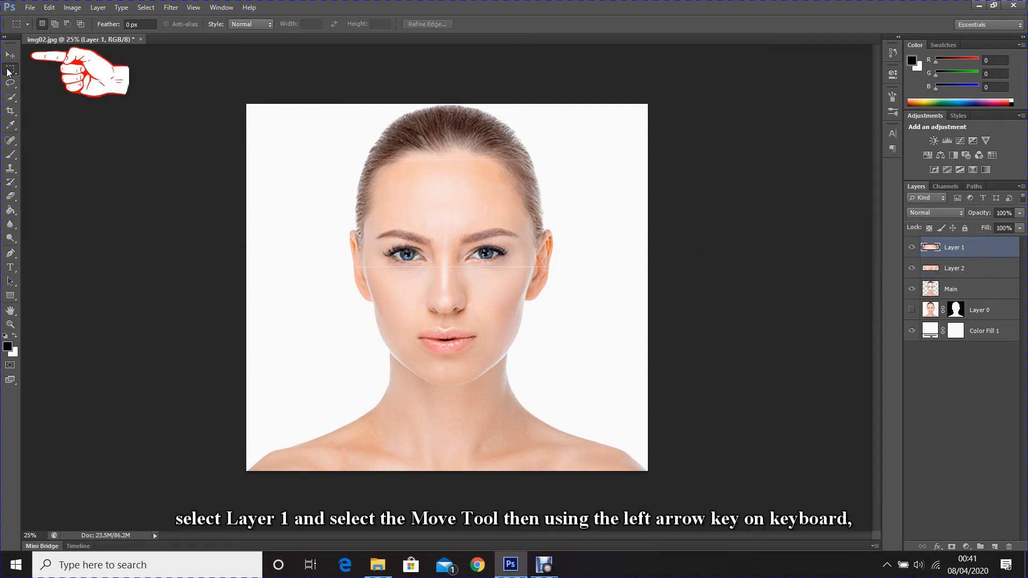
pyautogui.click(7, 56)
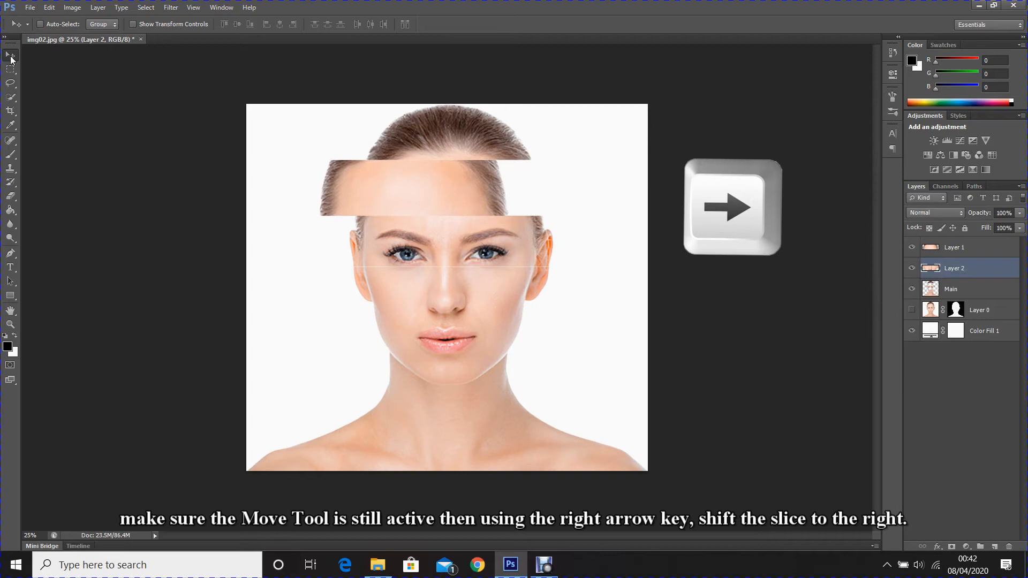
pyautogui.press('Right')
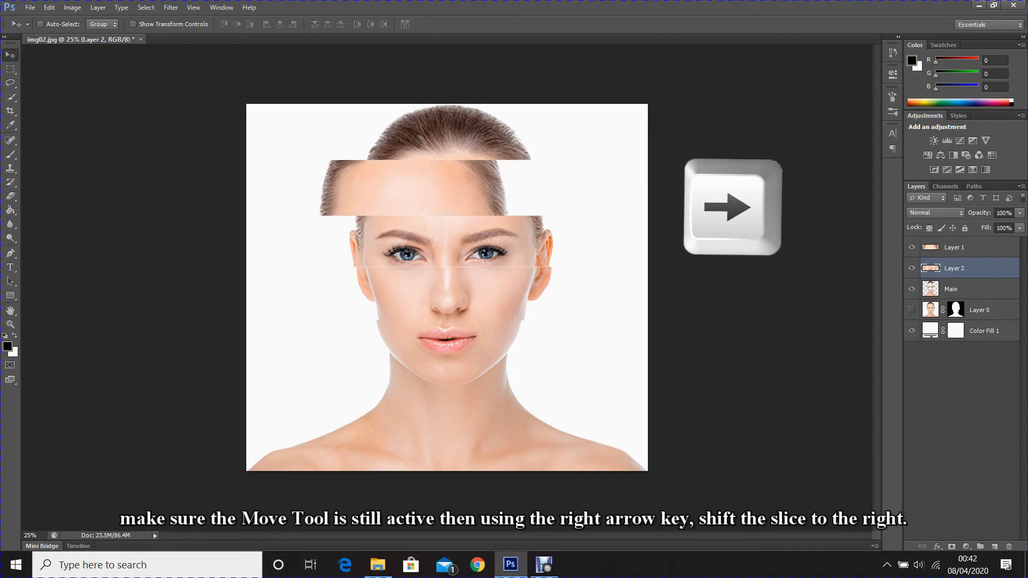
pyautogui.press('Right')
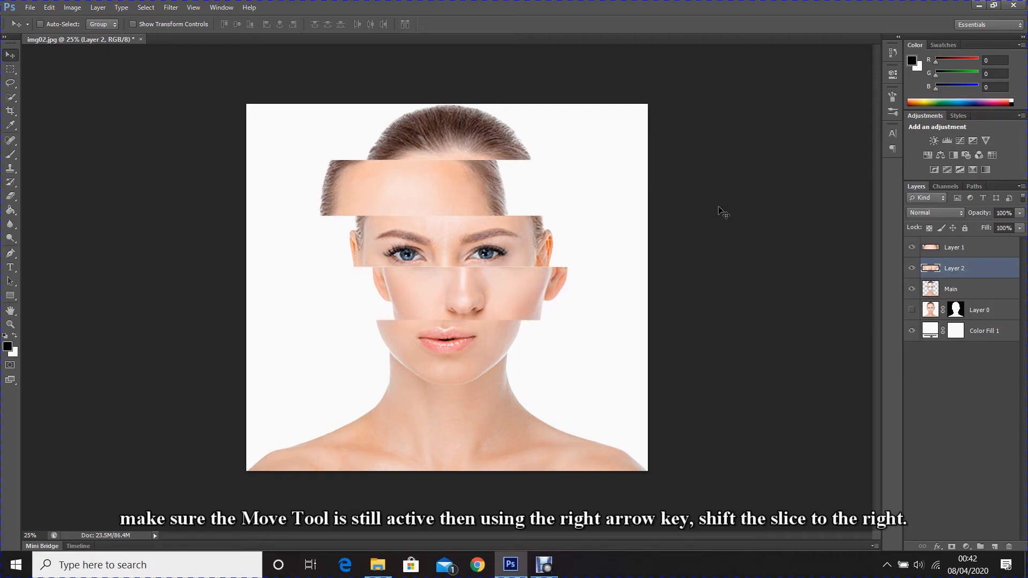
pyautogui.press('Right')
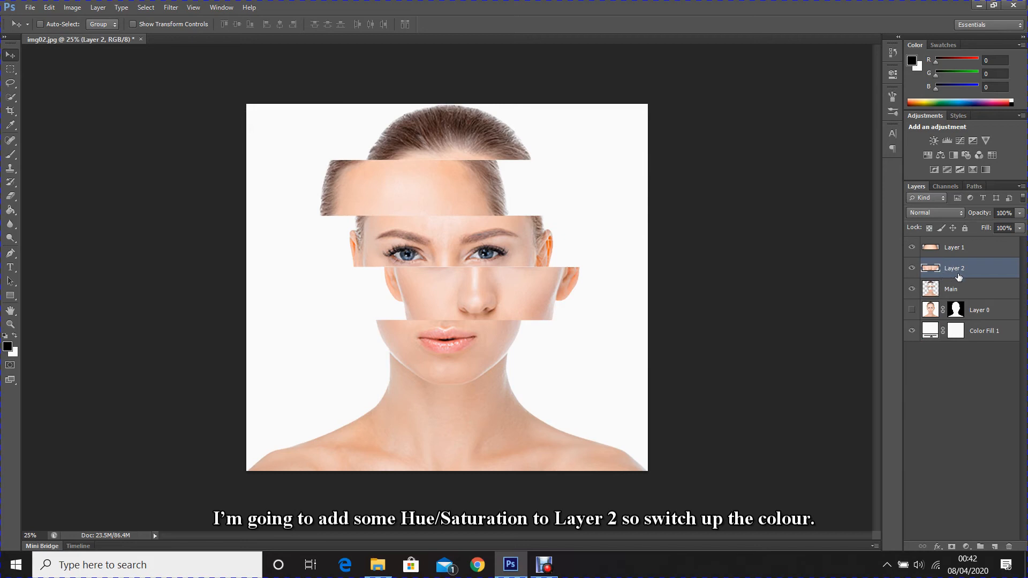
pyautogui.moveTo(964, 269)
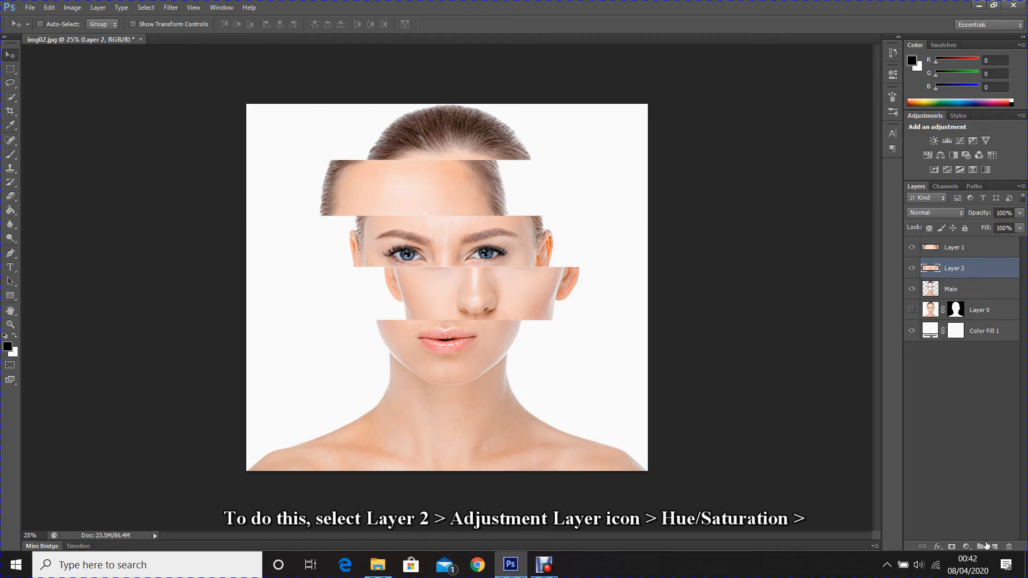
# Add a Hue/Saturation adjustment on the nose strip with Saturation +7 and Lightness +5.
pyautogui.click(983, 547)
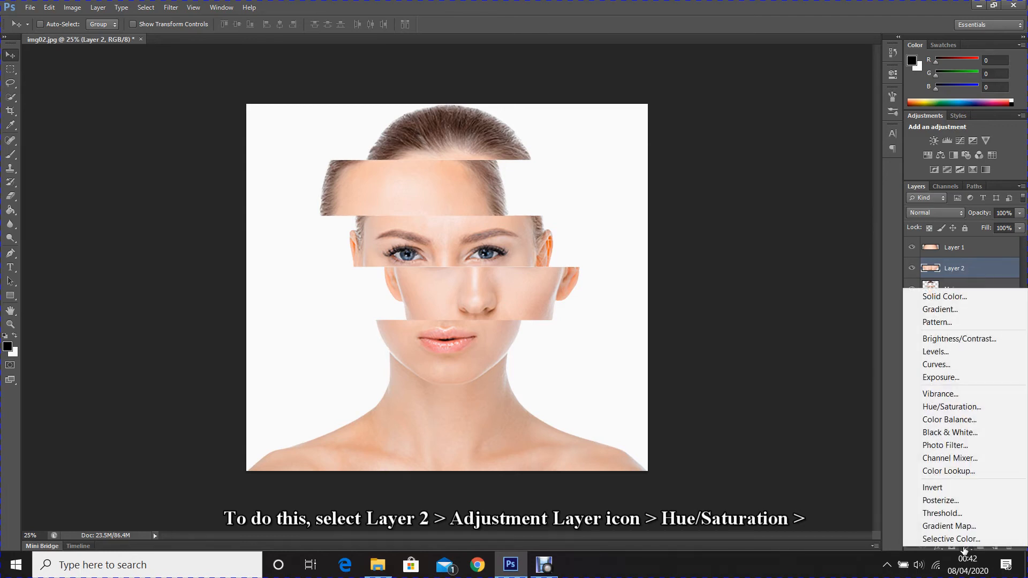
pyautogui.moveTo(951, 407)
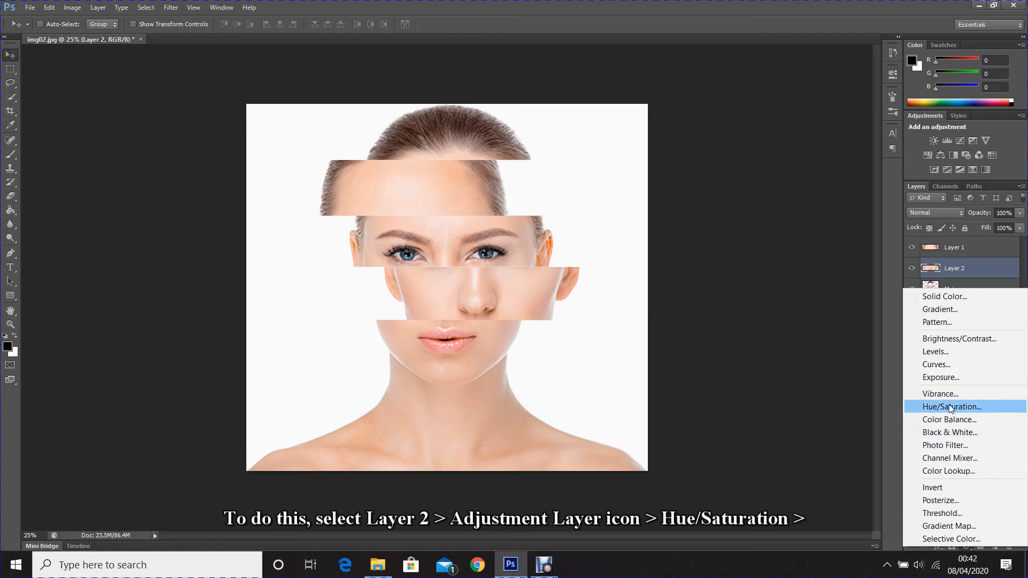
pyautogui.click(951, 407)
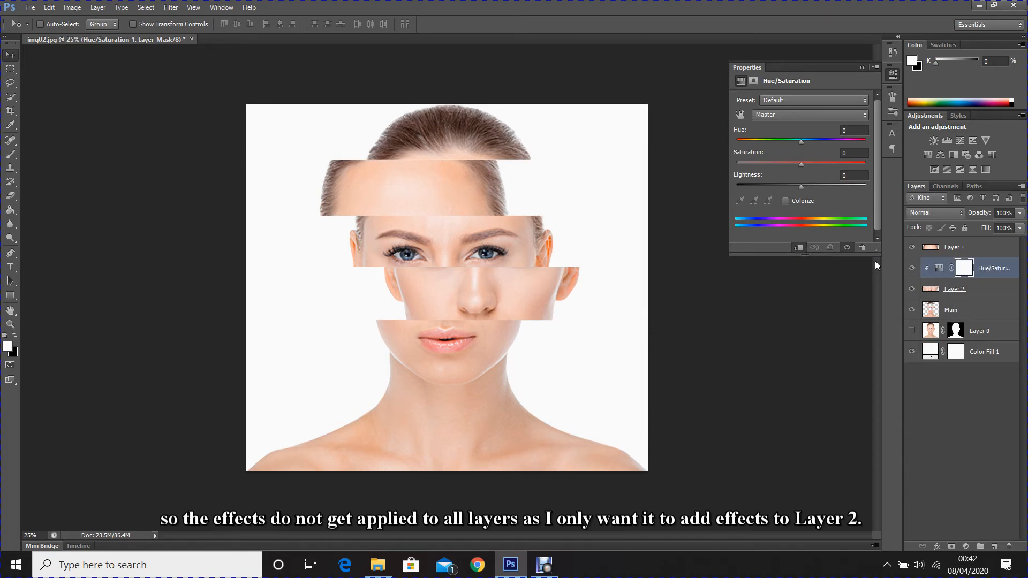
pyautogui.moveTo(800, 165); pyautogui.dragTo(802, 165)
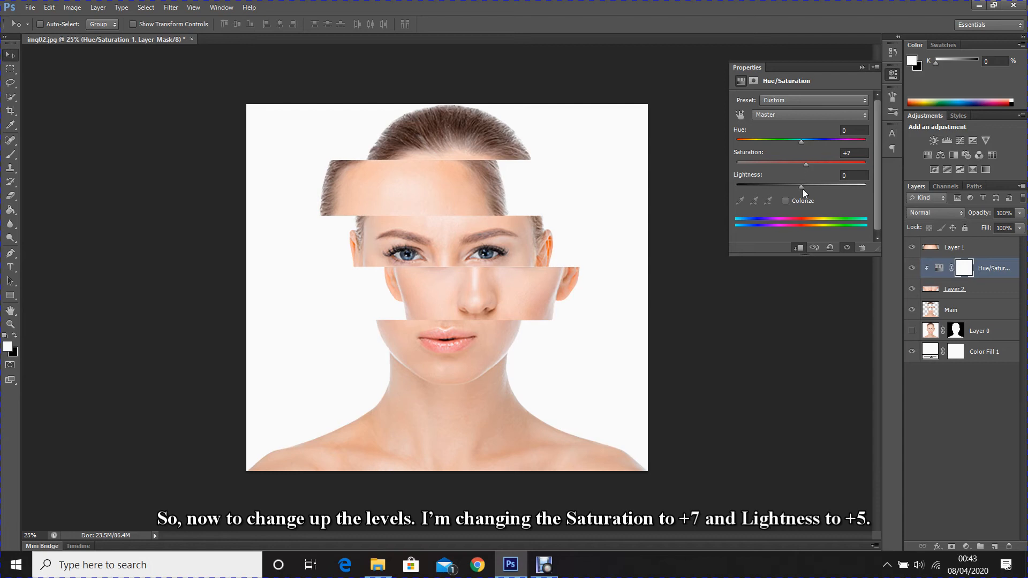
pyautogui.moveTo(801, 185); pyautogui.dragTo(804, 186)
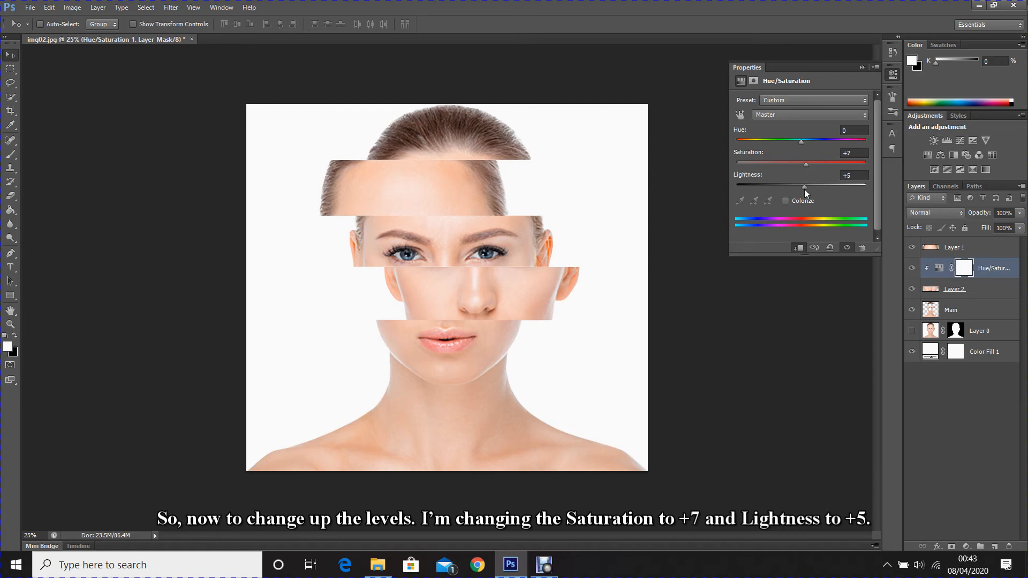
pyautogui.moveTo(881, 183)
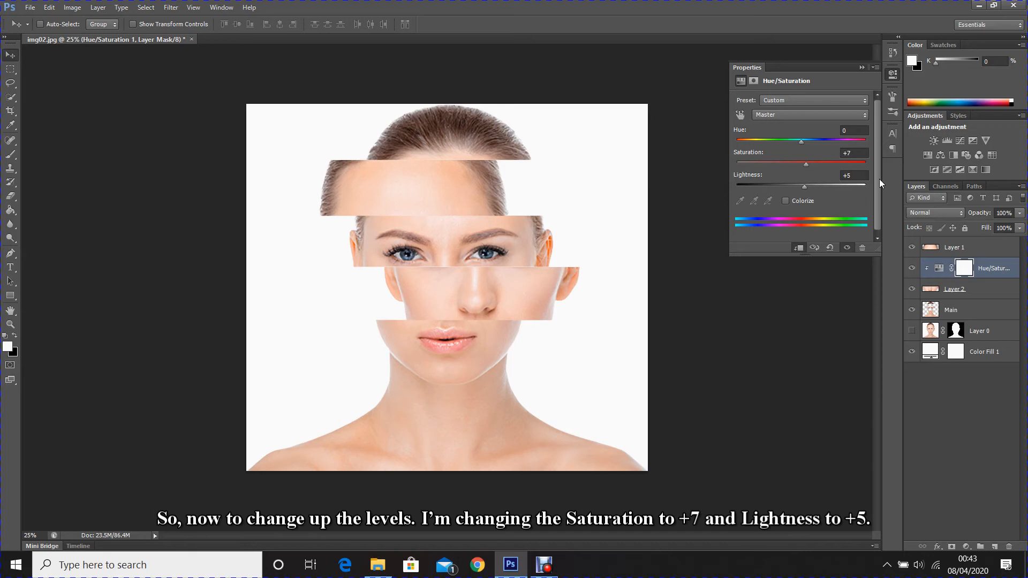
pyautogui.moveTo(907, 181)
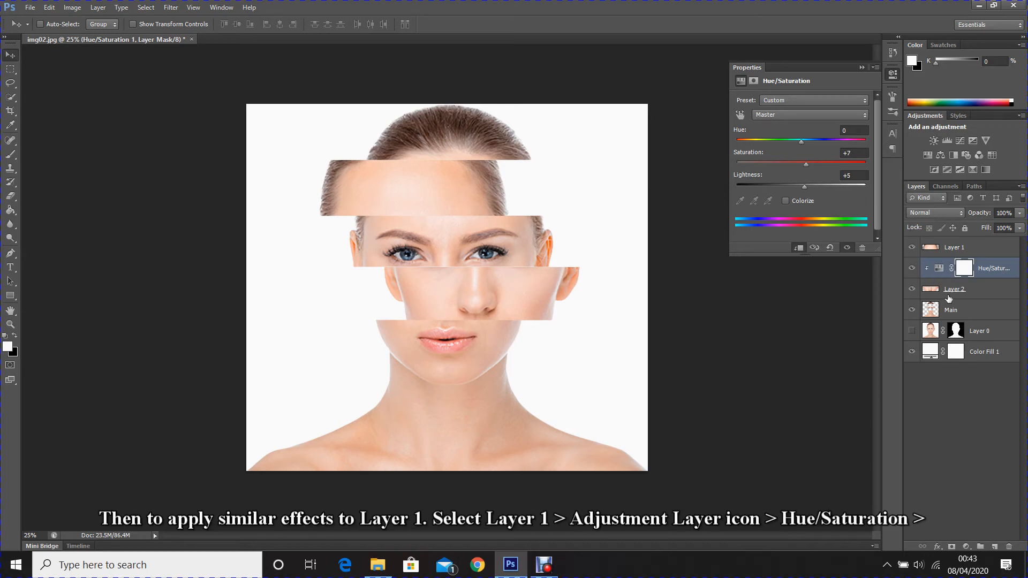
# Add a Hue/Saturation adjustment layer above Layer 1 for the forehead strip.
pyautogui.click(955, 248)
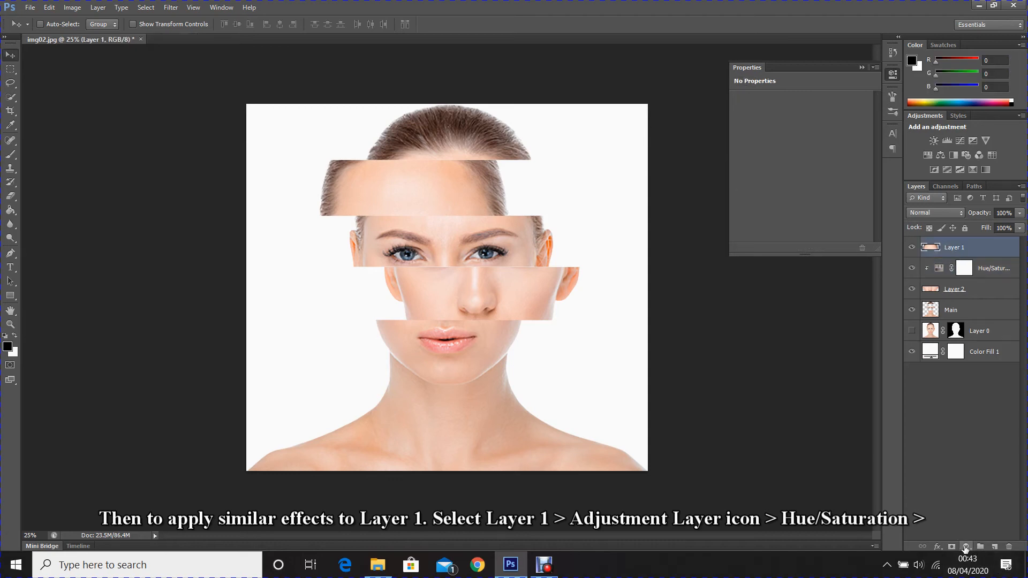
pyautogui.click(966, 546)
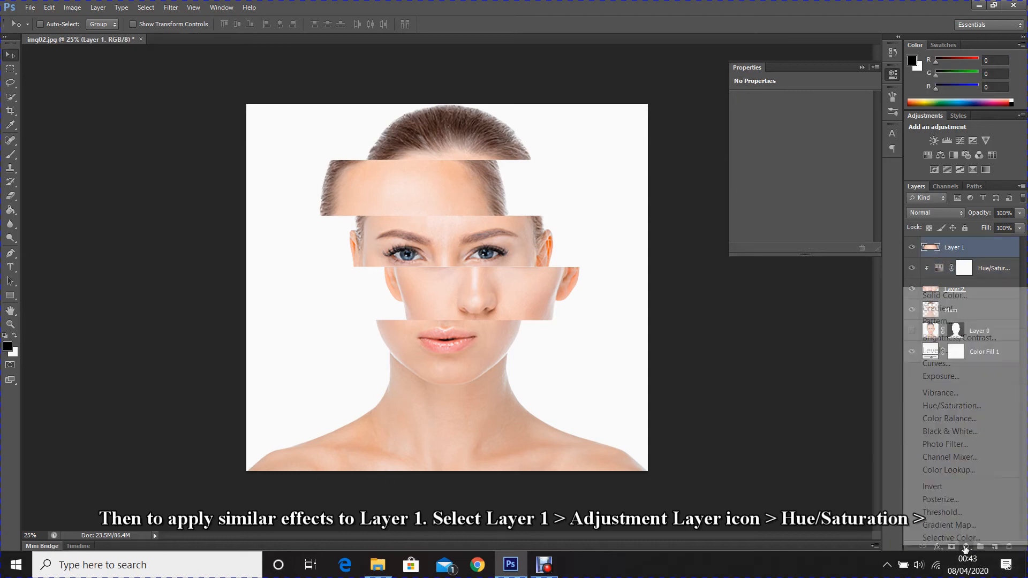
pyautogui.moveTo(948, 405)
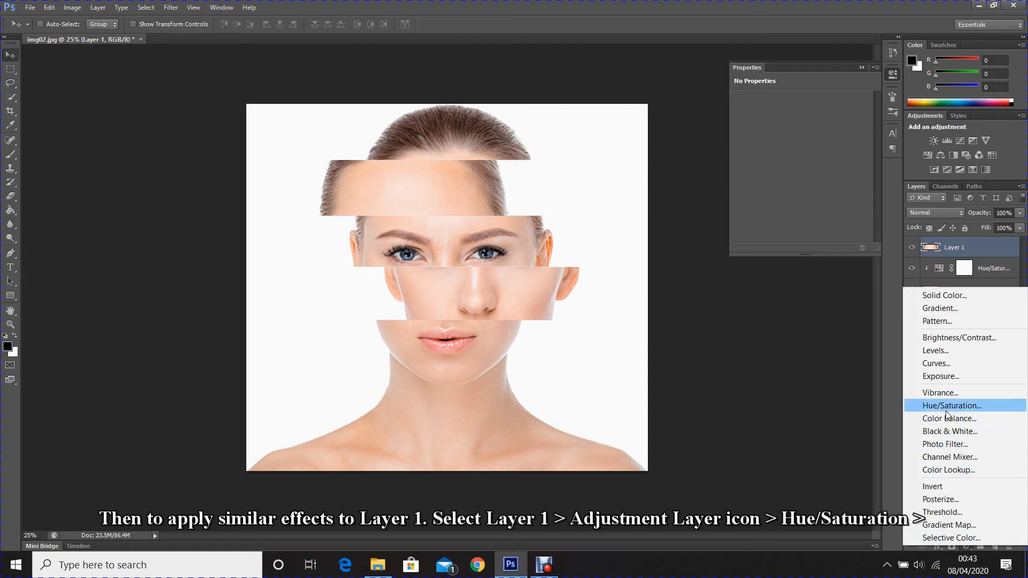
pyautogui.click(952, 405)
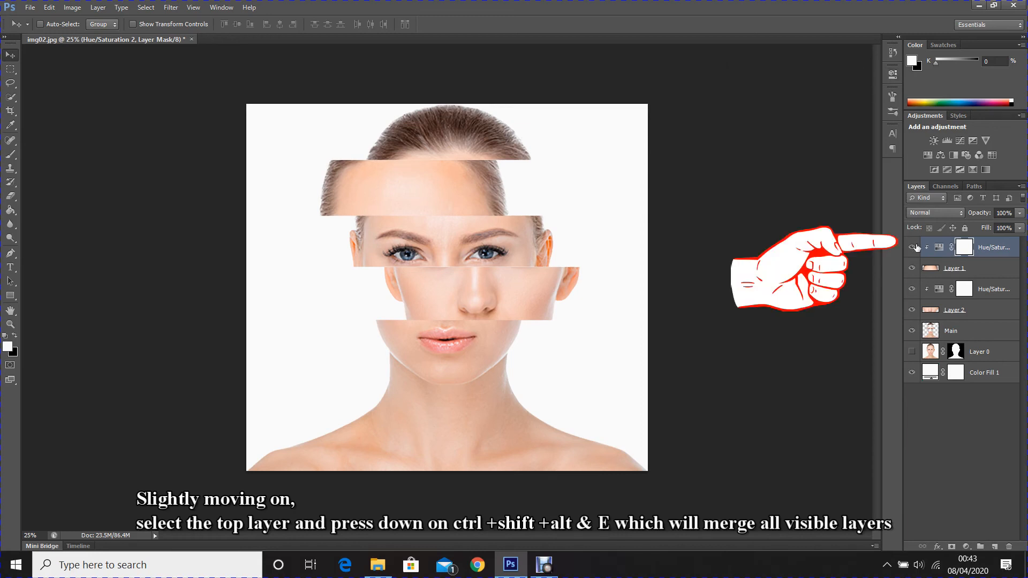
pyautogui.moveTo(913, 247)
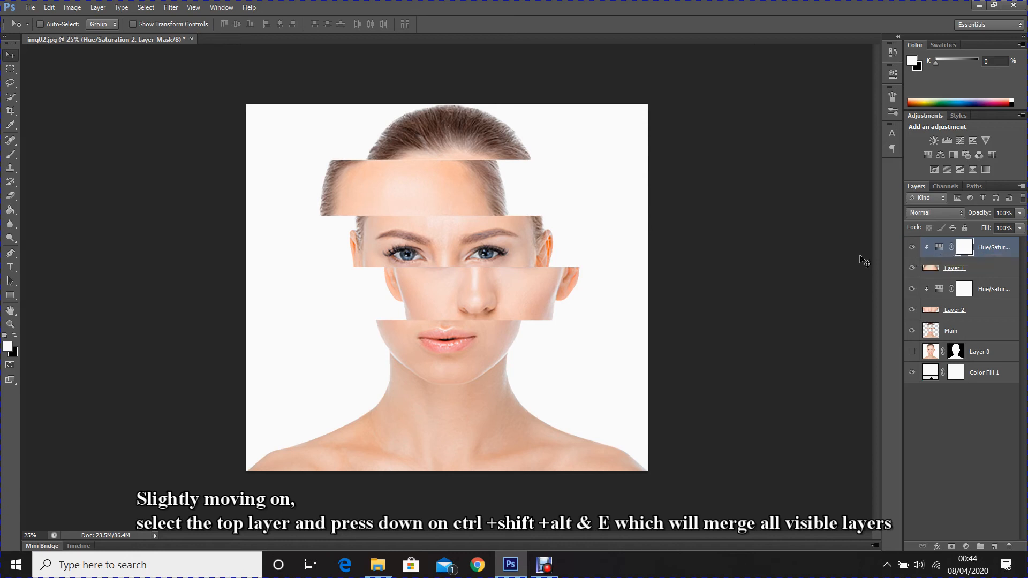
# Stamp all visible layers into a new merged Layer 3 with Ctrl+Shift+Alt+E.
pyautogui.press('Ctrl+Shift+Alt+E')
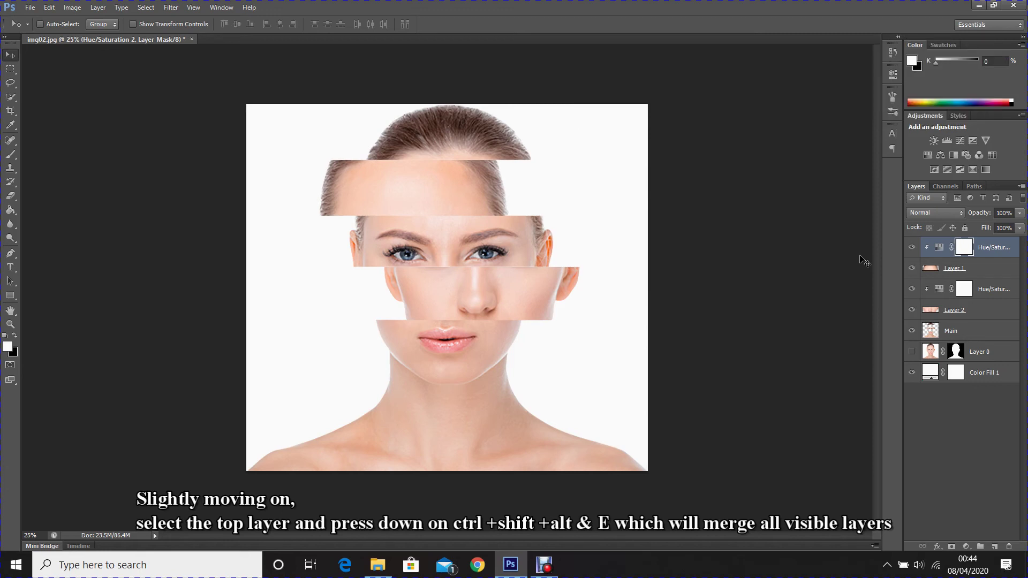
pyautogui.press('ctrl+shift+alt+e')
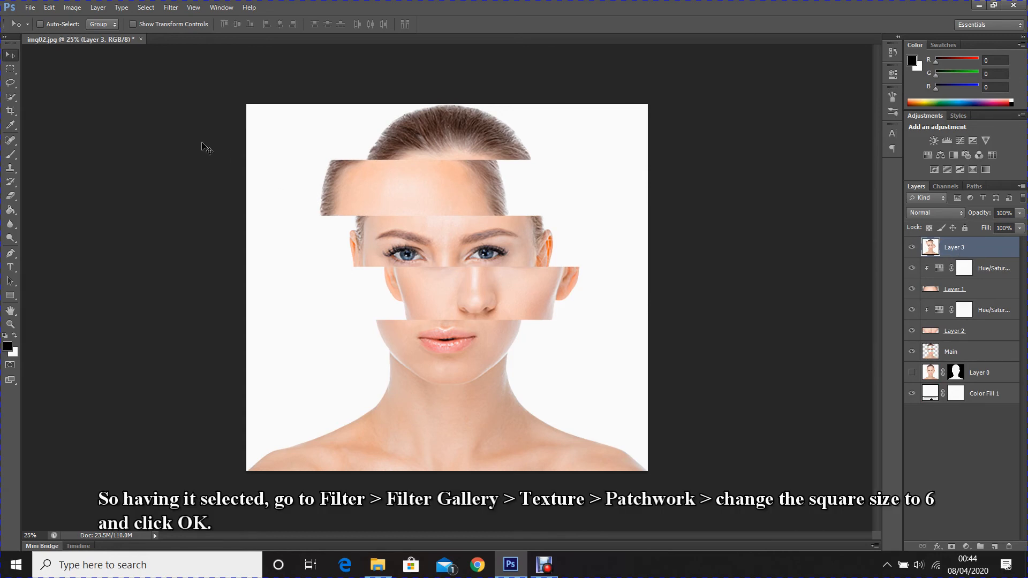
# Apply Texture > Patchwork at square size 6 to Layer 3 and lower its opacity to 34%.
pyautogui.click(169, 7)
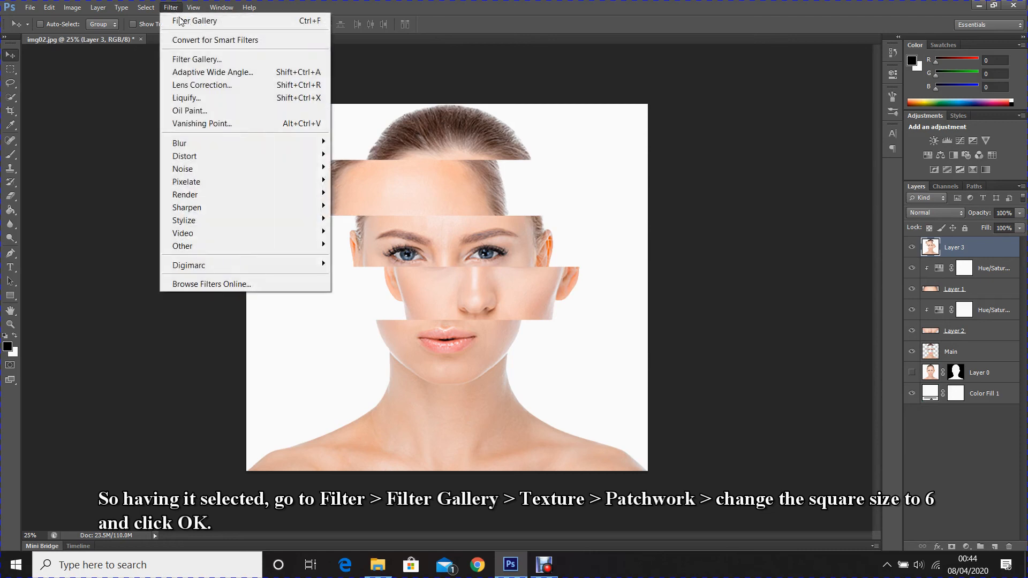
pyautogui.moveTo(196, 63)
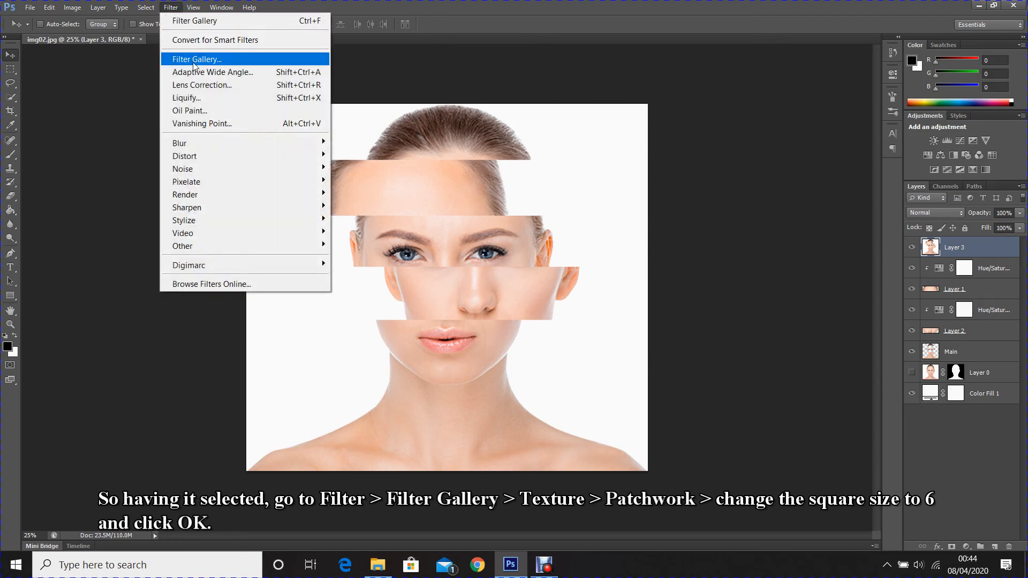
pyautogui.click(196, 59)
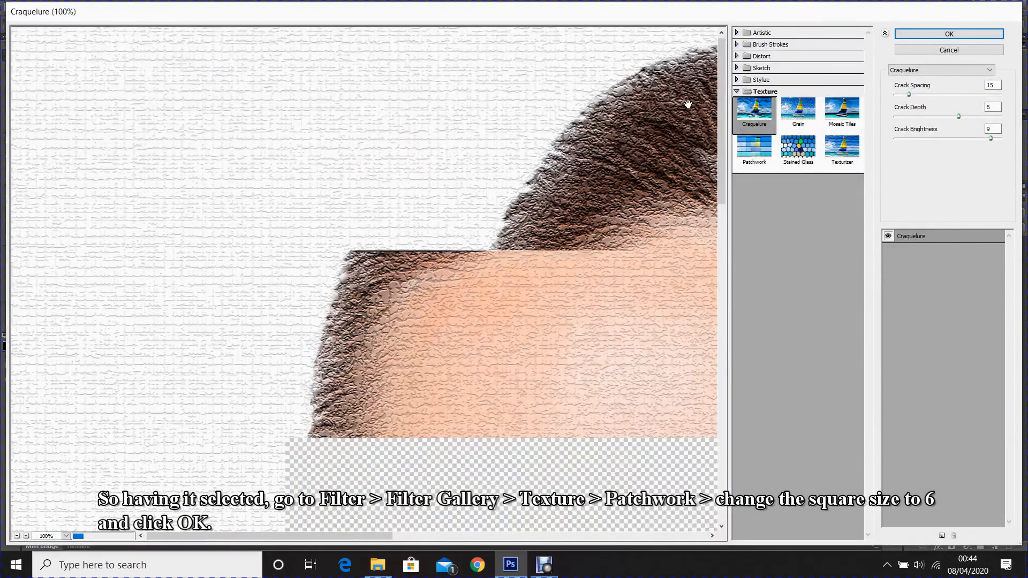
pyautogui.click(754, 147)
pyautogui.write('6')
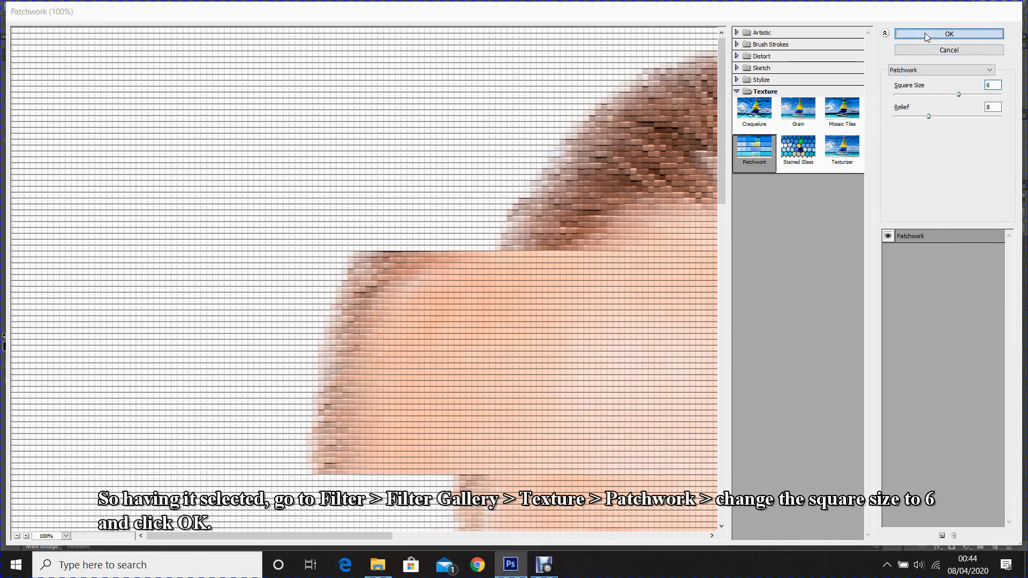
pyautogui.click(948, 35)
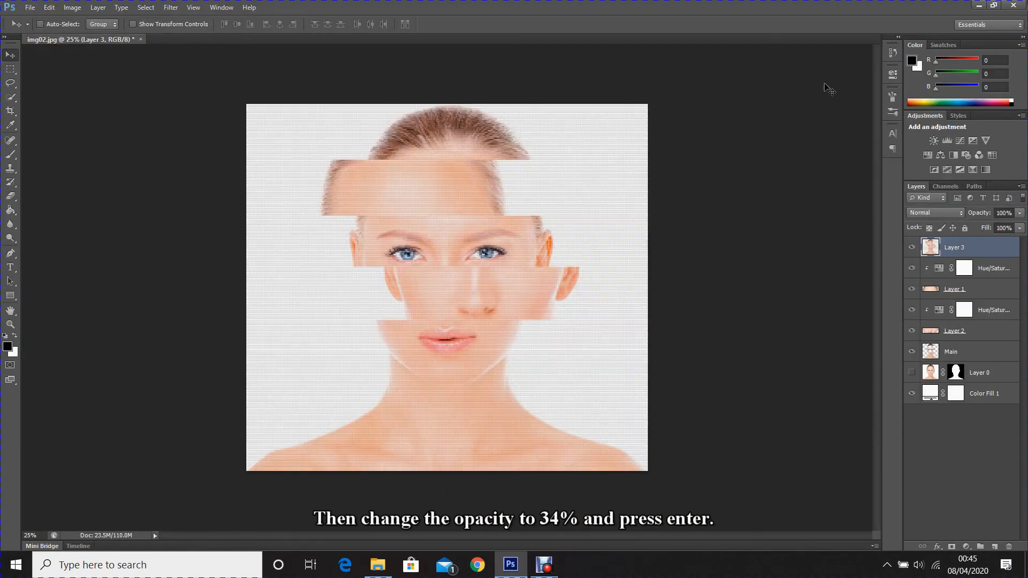
pyautogui.write('34%')
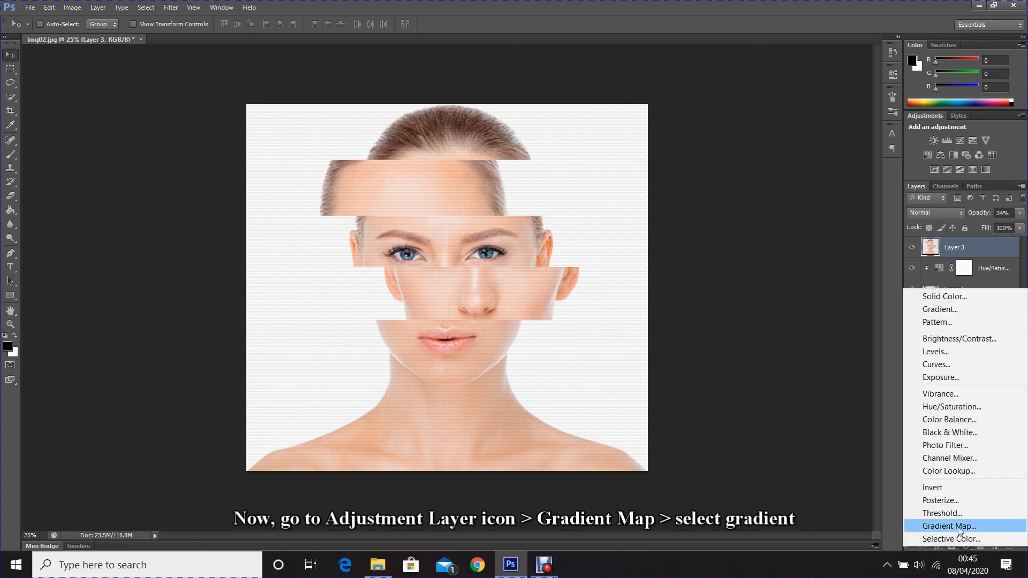
# Add a Gradient Map adjustment layer with a black-to-peach gradient over the whole portrait.
pyautogui.click(945, 526)
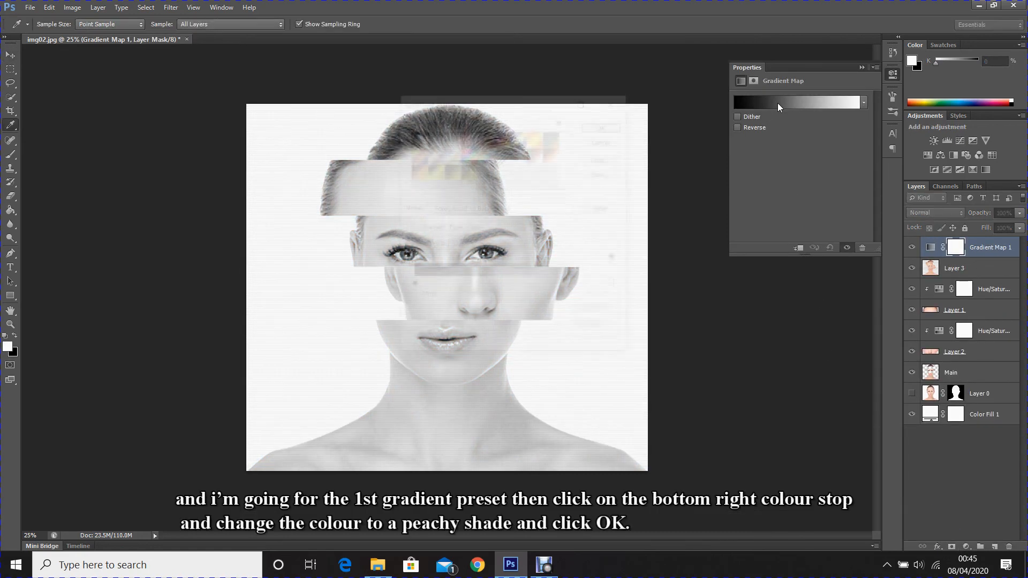
pyautogui.click(798, 103)
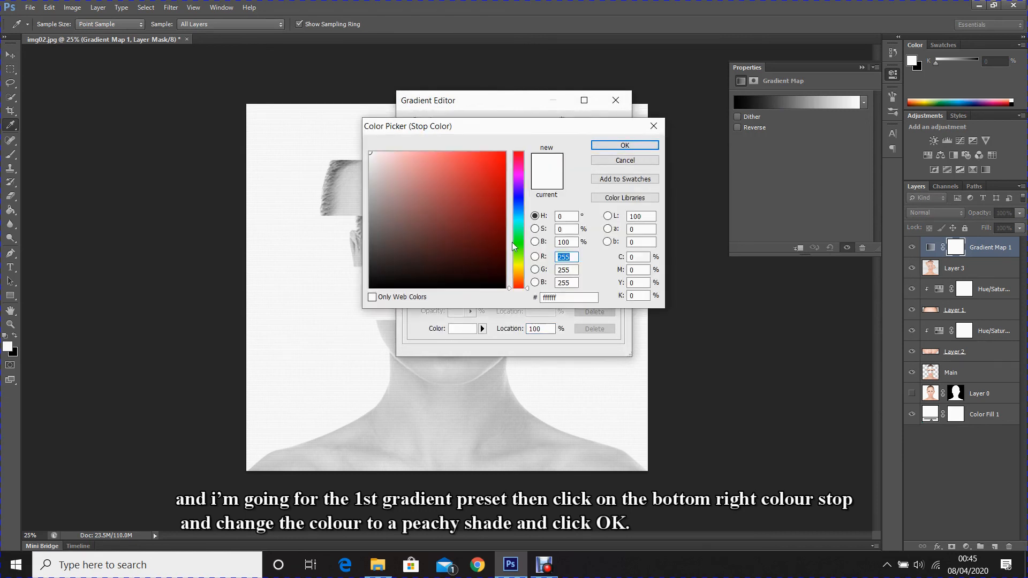
pyautogui.click(411, 158)
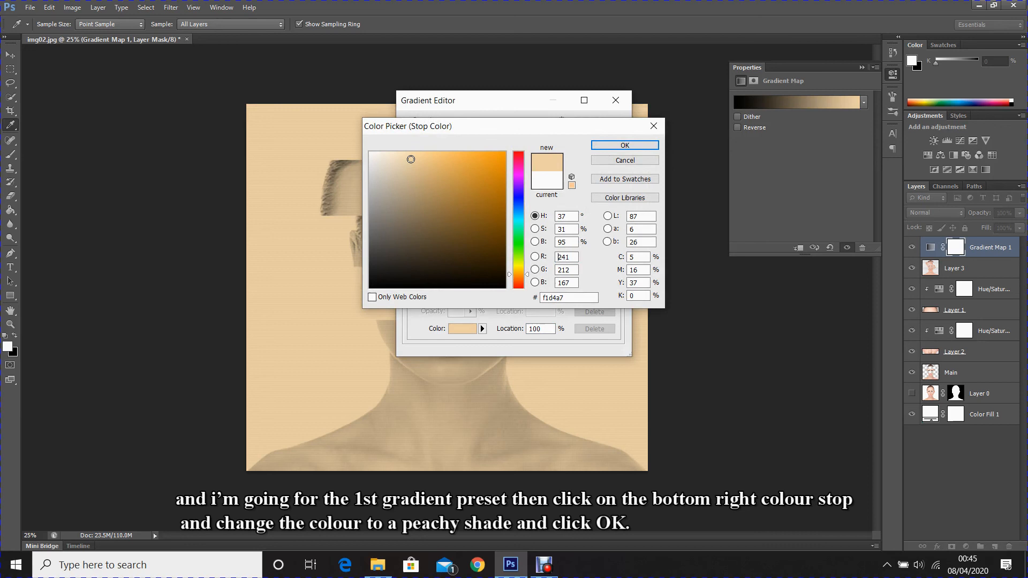
pyautogui.click(625, 146)
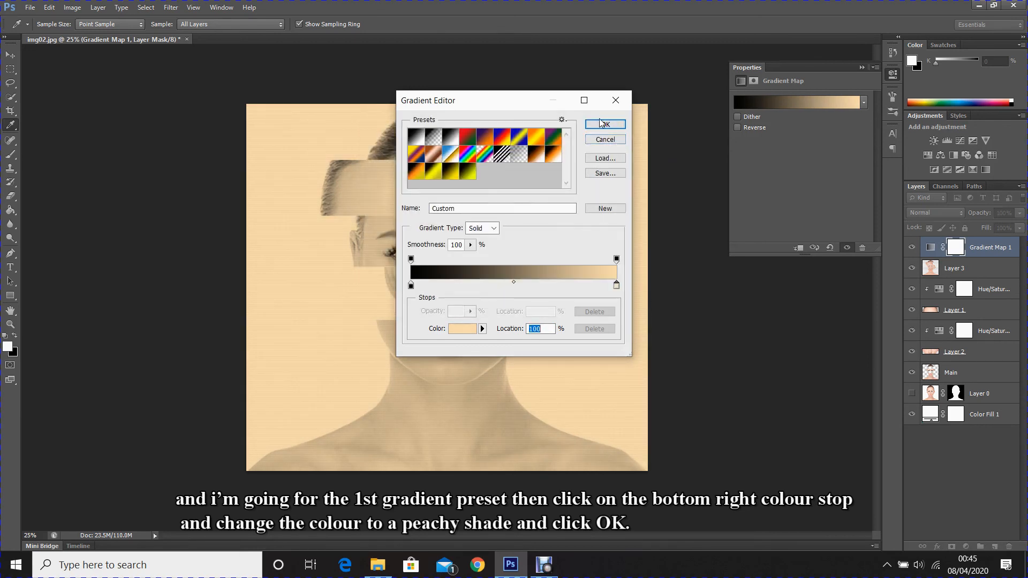
pyautogui.click(604, 124)
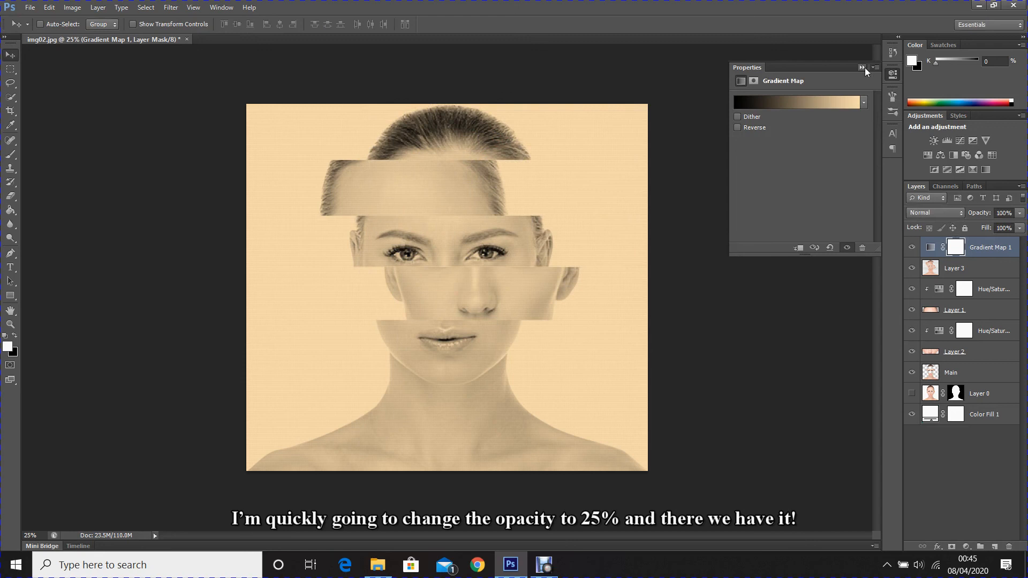
pyautogui.click(876, 68)
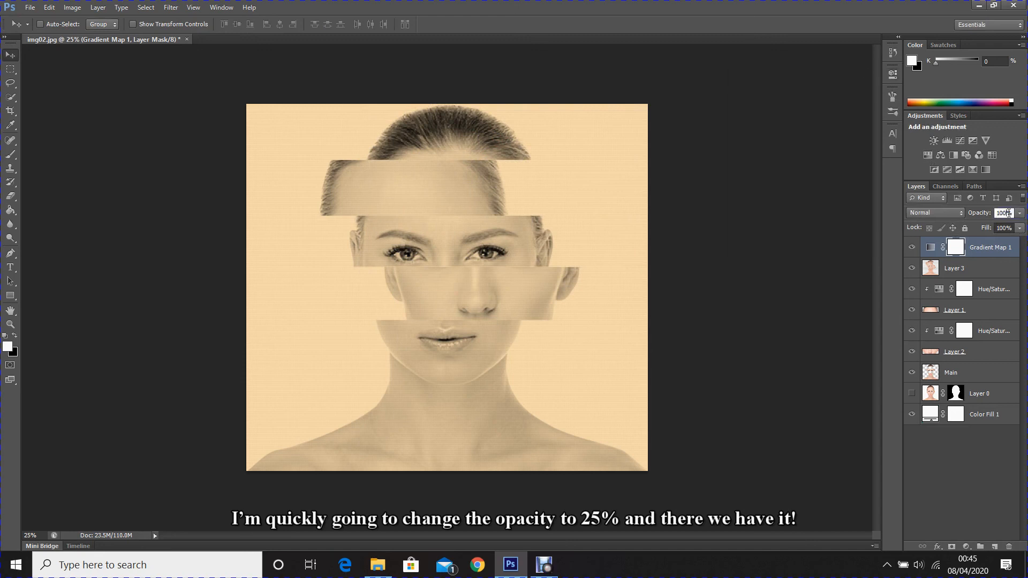